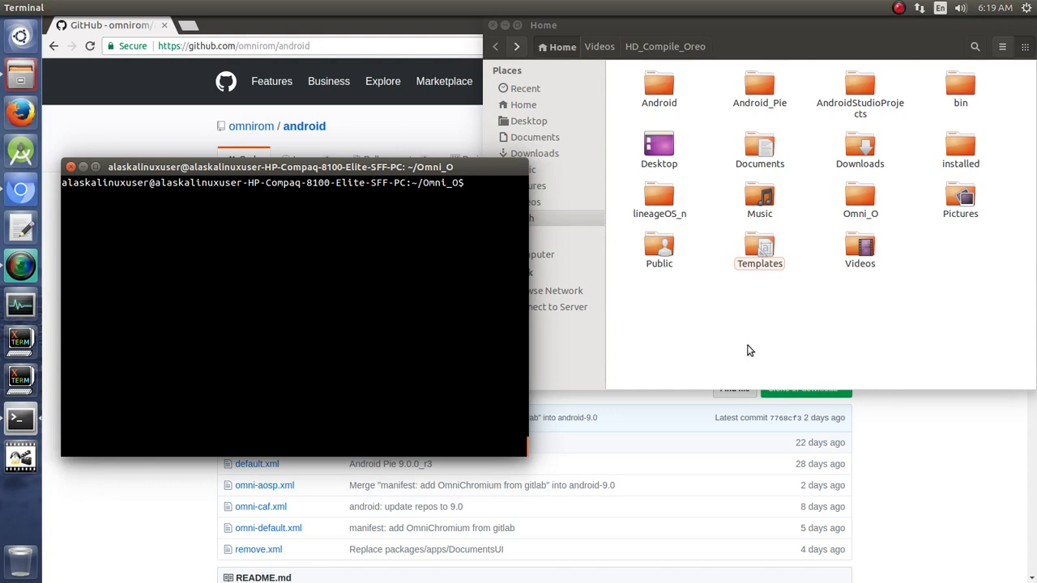
mouse_move(730, 318)
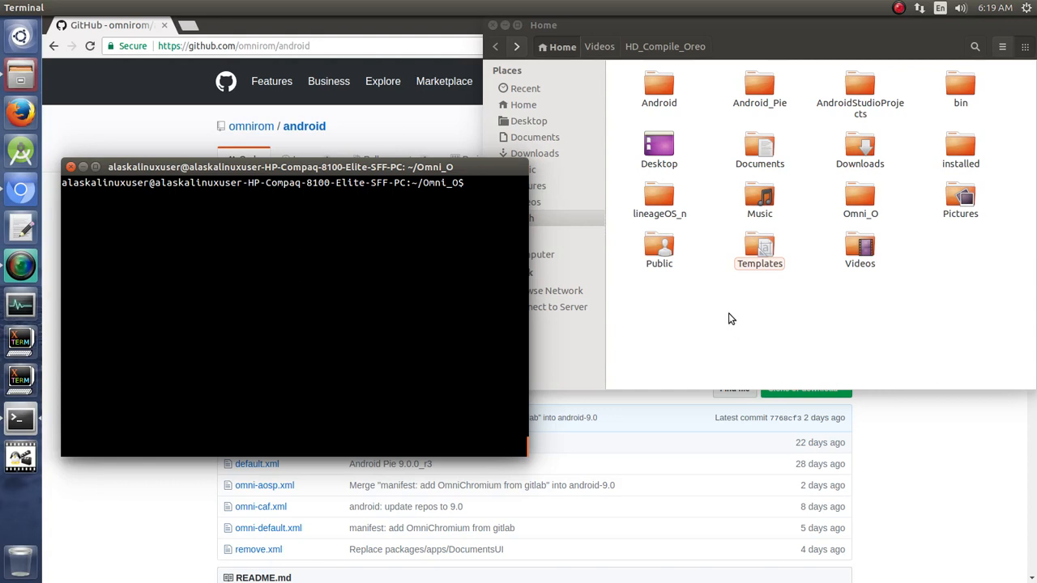
mouse_move(186, 536)
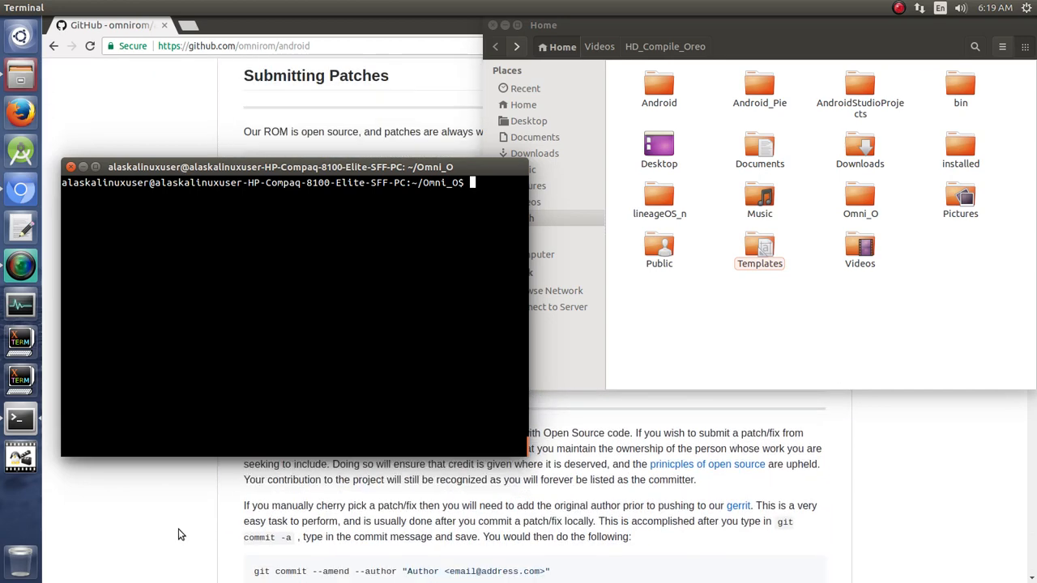
Step: Scroll through the omnirom/android GitHub repository page in Chromium
scroll("down", 3)
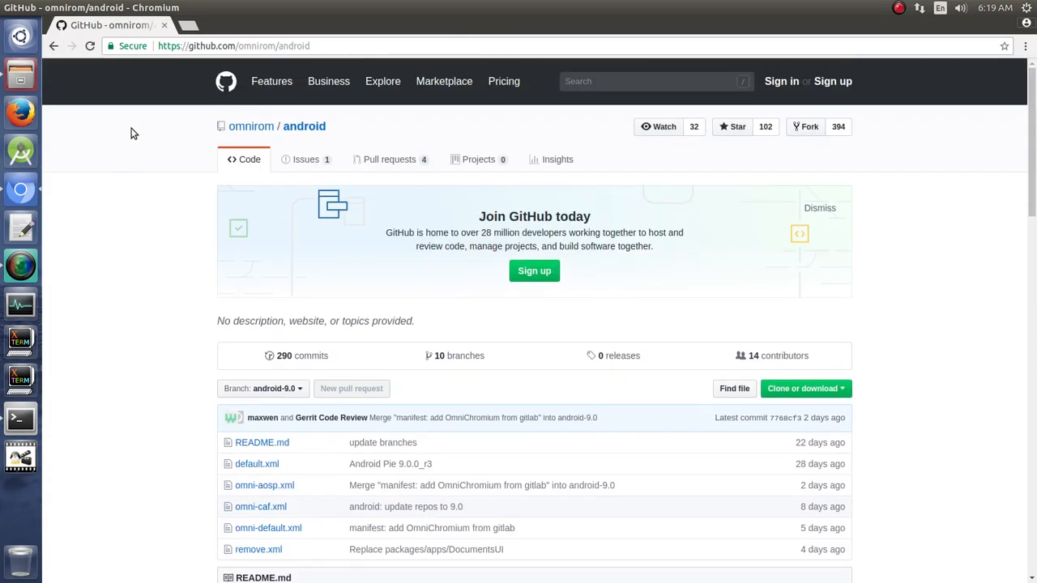
mouse_move(241, 101)
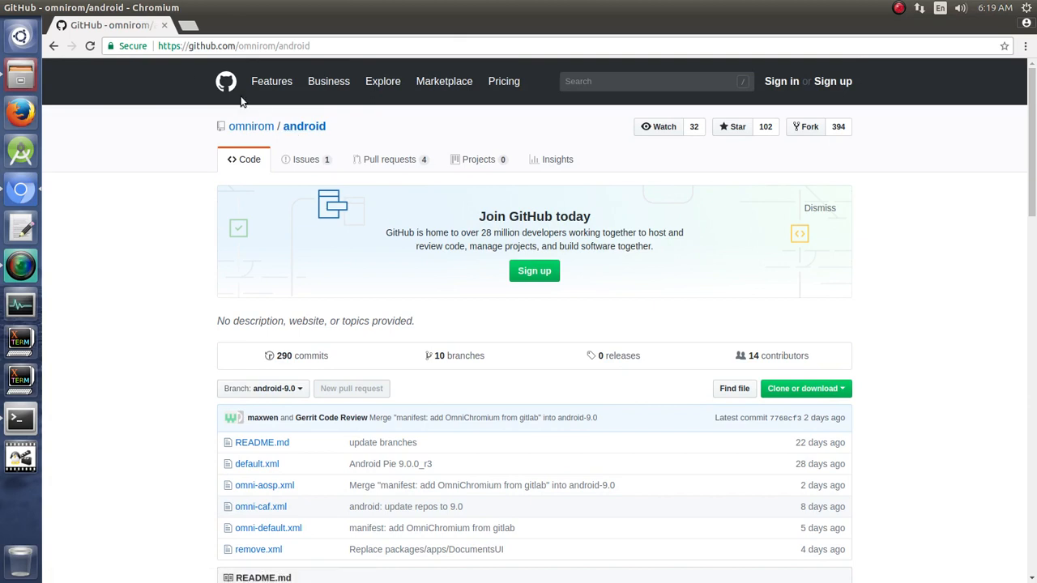
Step: Switch omnirom/android to the android-8.1 branch and scroll to its Getting Started commands
left_click(262, 388)
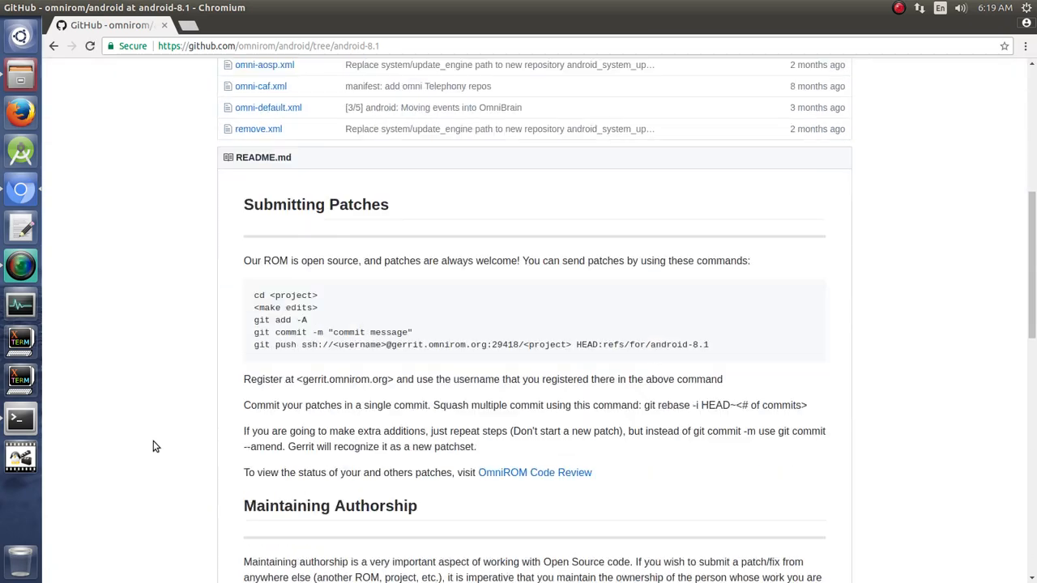
scroll("down", 3)
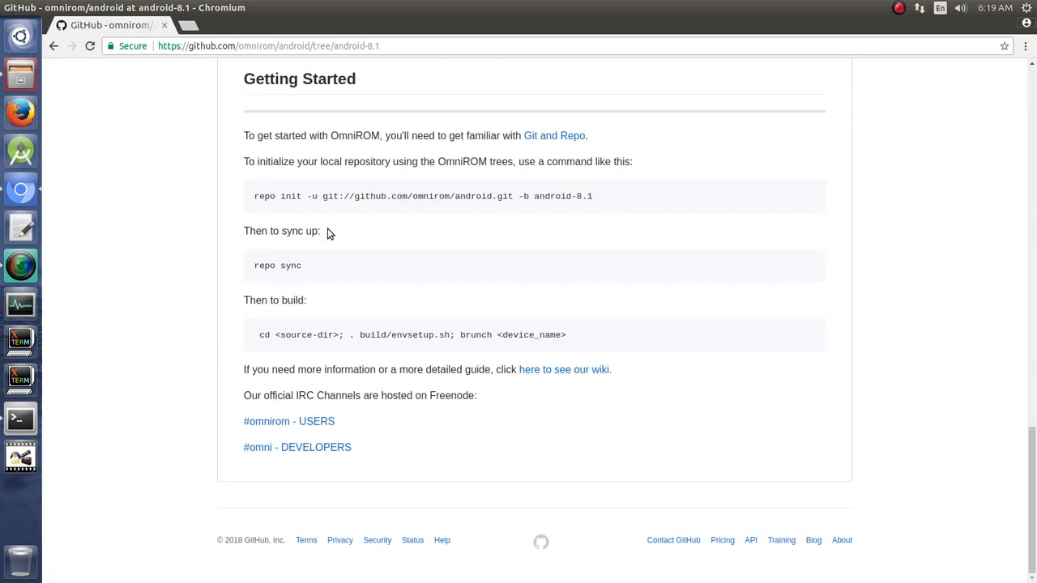
mouse_move(612, 212)
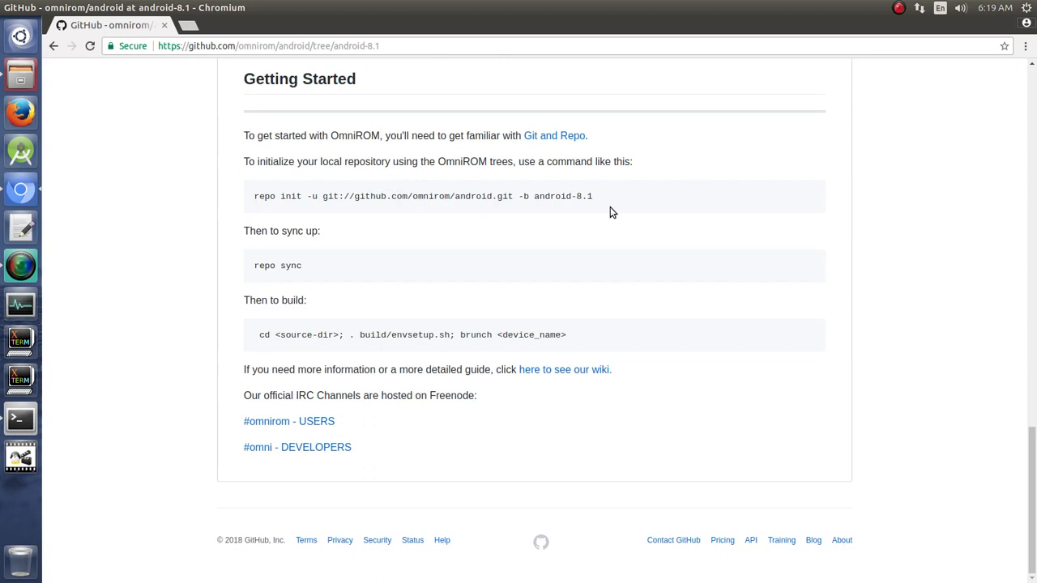
mouse_move(262, 349)
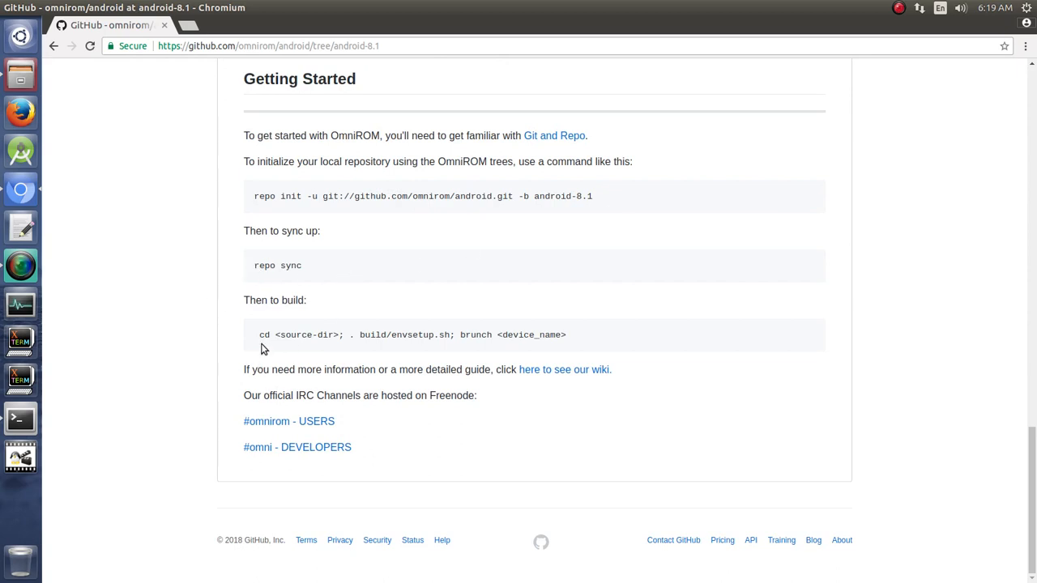
mouse_move(418, 338)
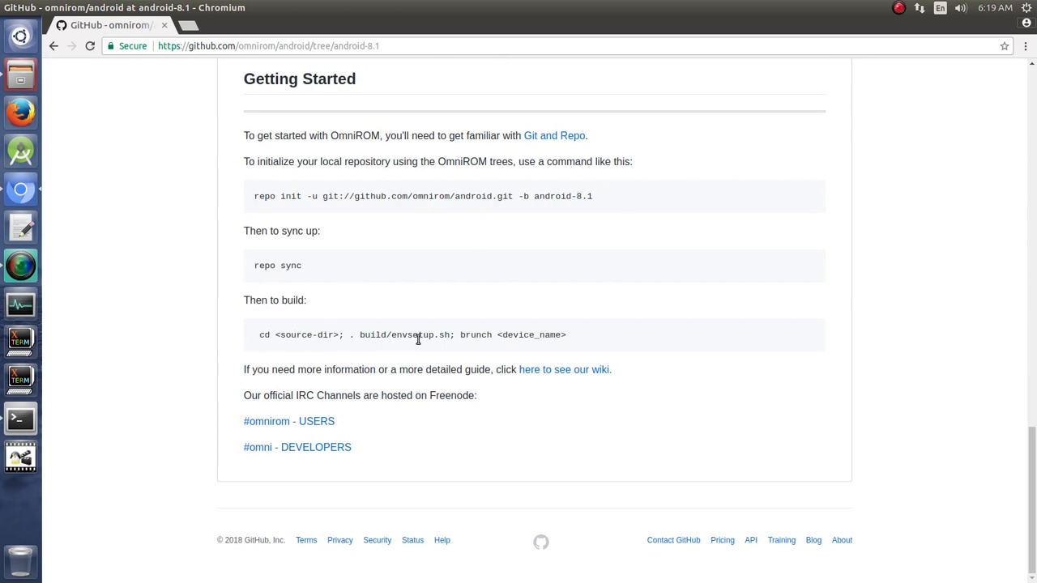
mouse_move(256, 347)
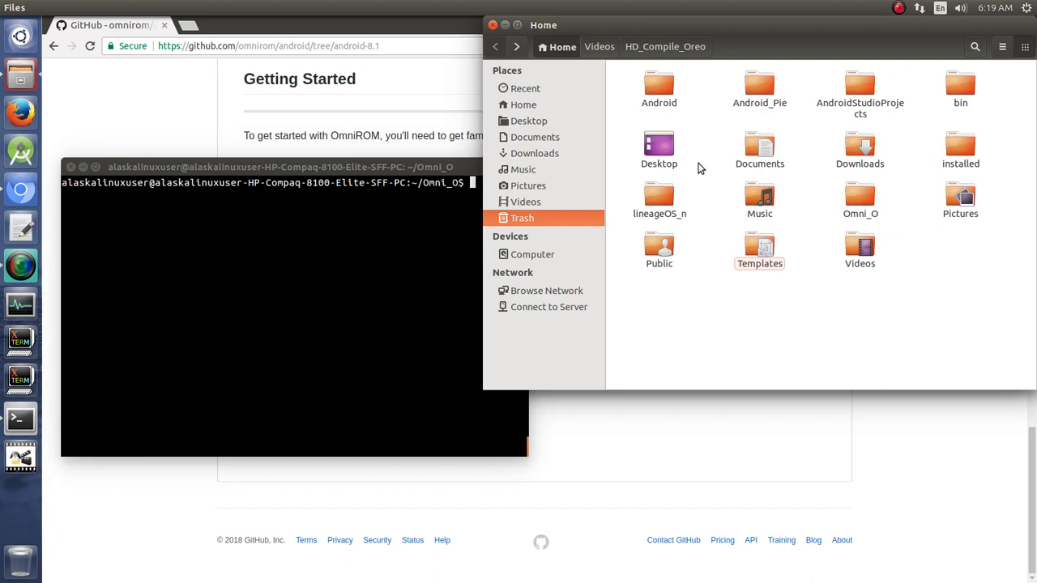
Step: Browse Omni_O's hidden .repo folder, then return to the Omni_O listing
double_click(859, 201)
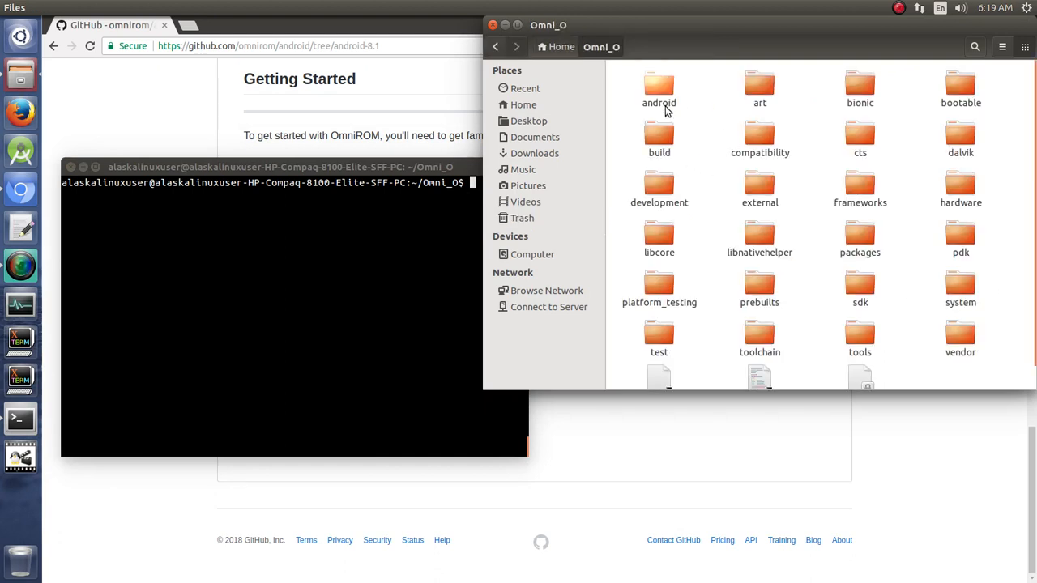
scroll("down", 3)
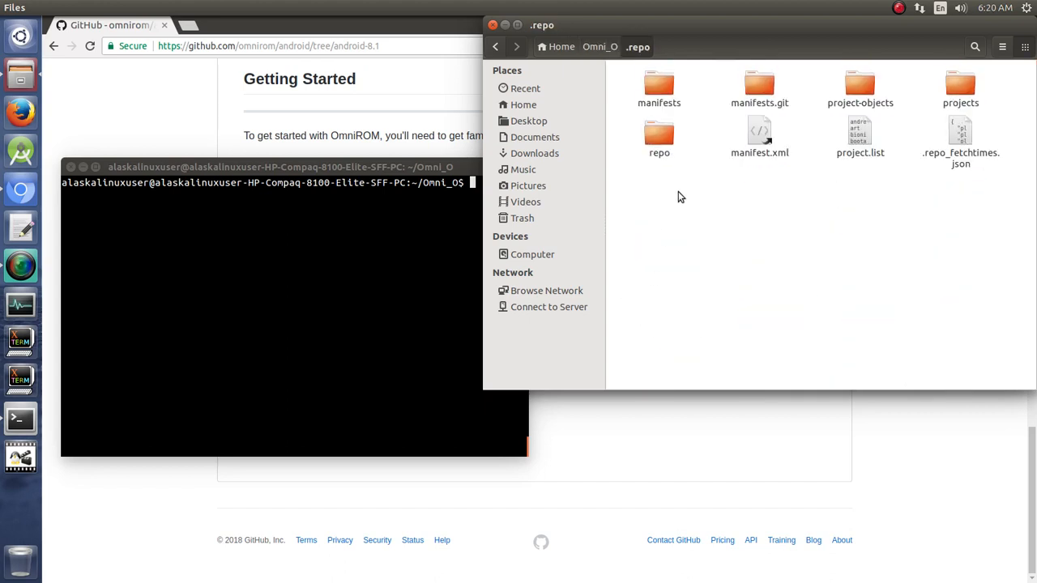
mouse_move(547, 80)
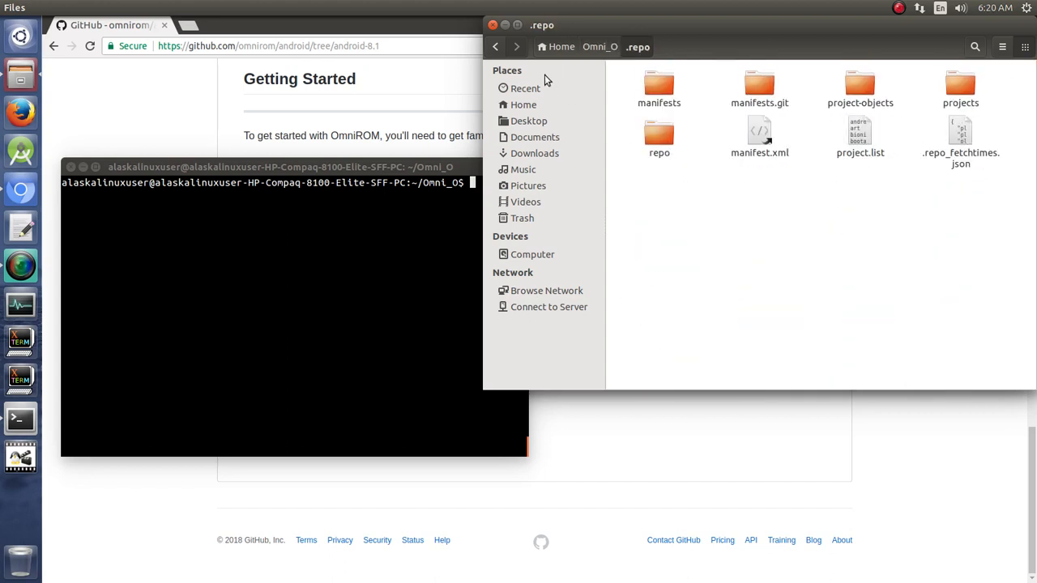
left_click(599, 46)
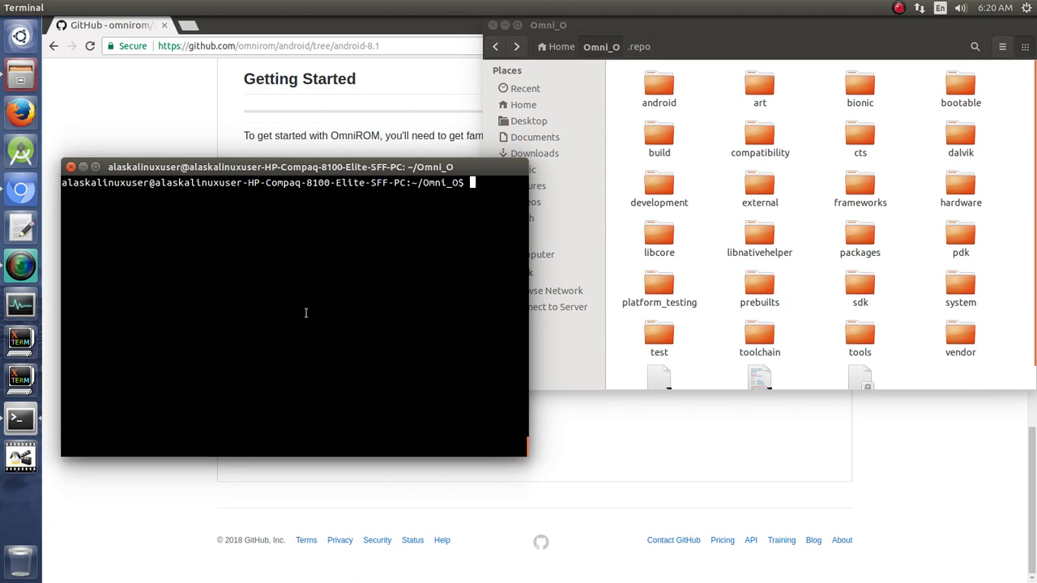
Step: Source '. build/envsetup.sh' in Terminal and open the build folder in Files
type(".")
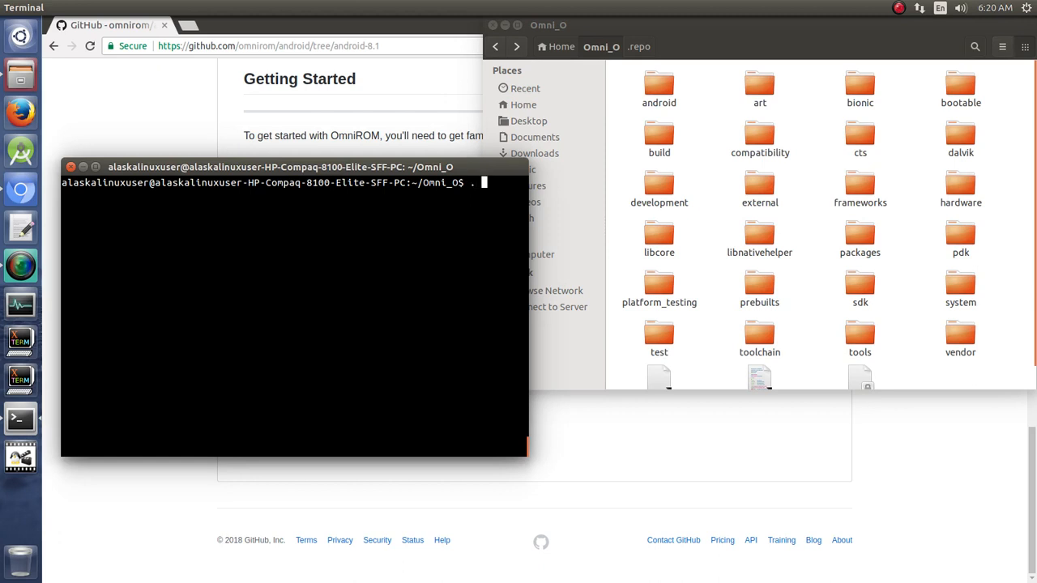
type("build/envsetup.sh")
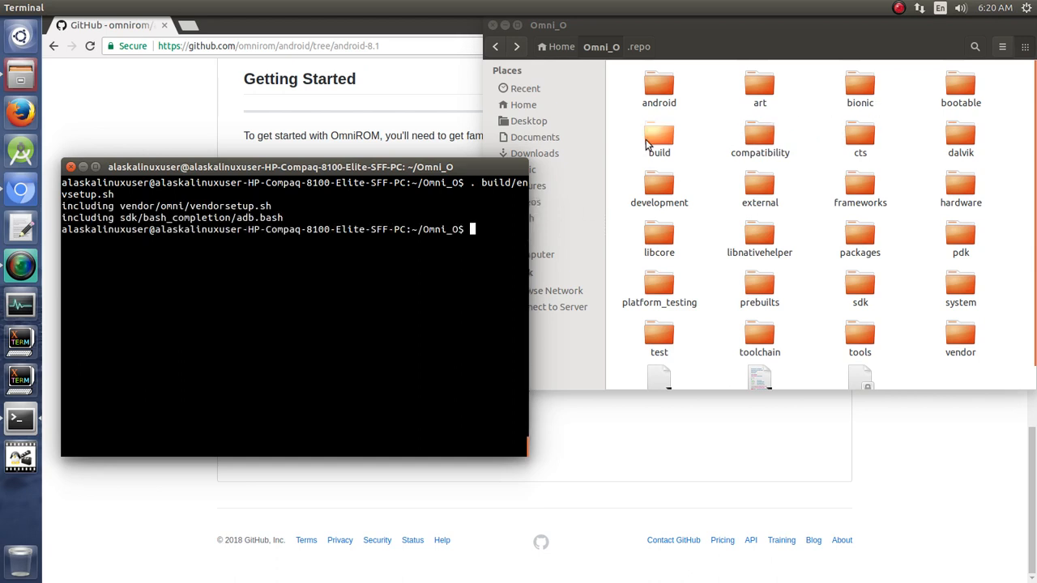
double_click(658, 137)
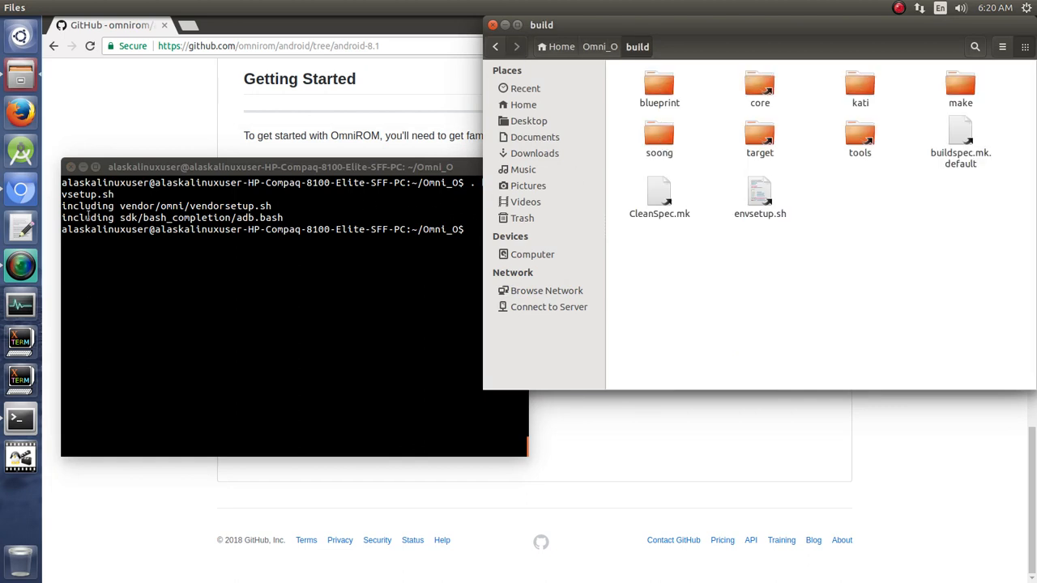
Step: Open envsetup.sh in gedit and scroll through its lunch, mm and grep helpers
right_click(760, 194)
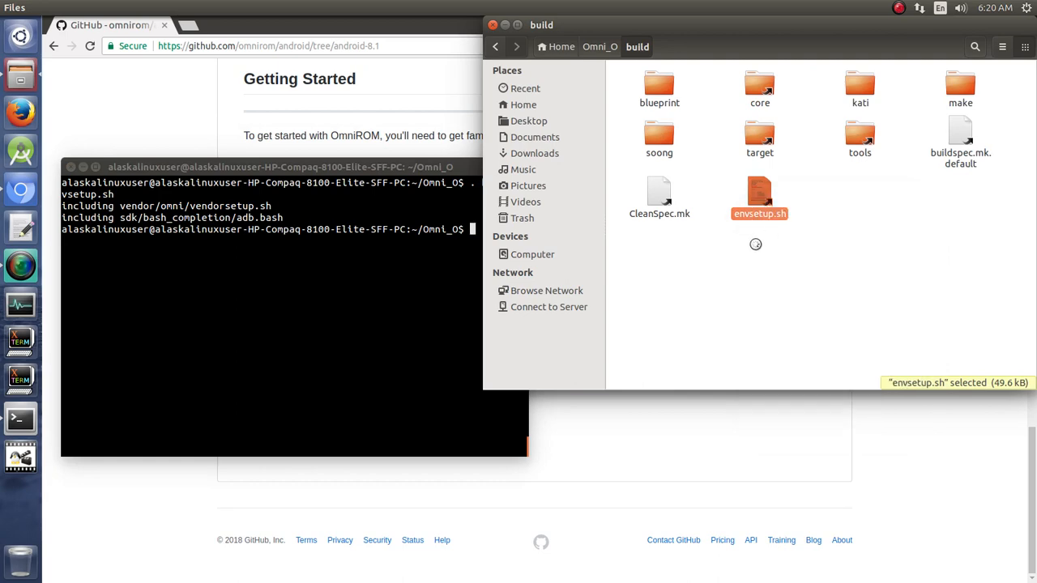
double_click(759, 195)
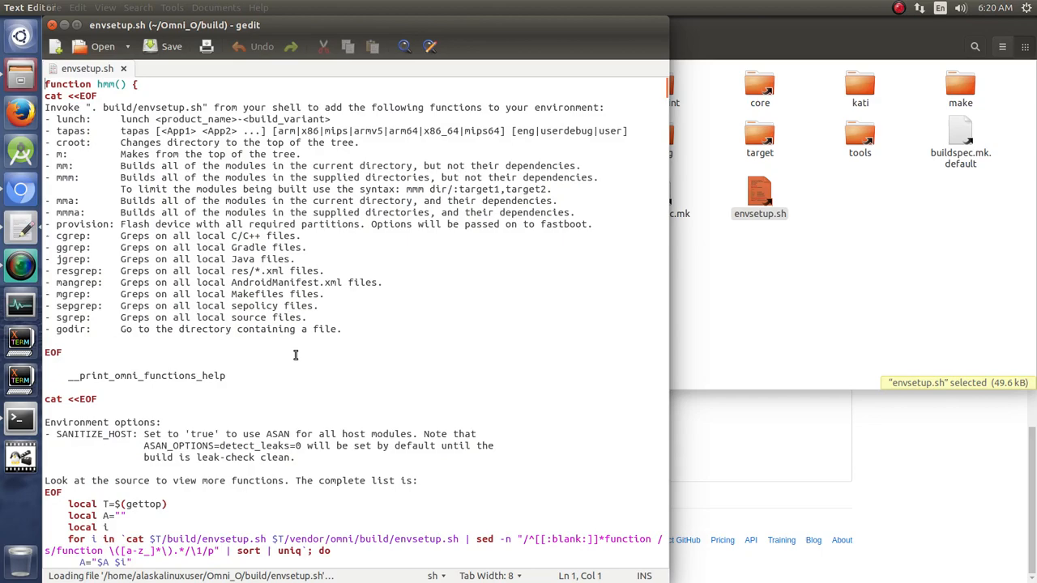
scroll("down", 3)
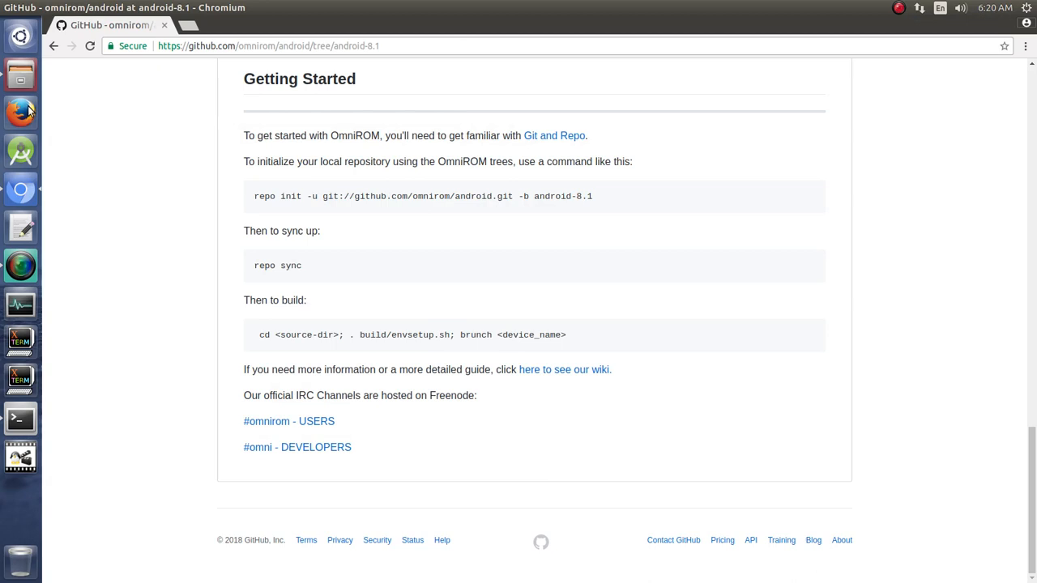
mouse_move(20, 379)
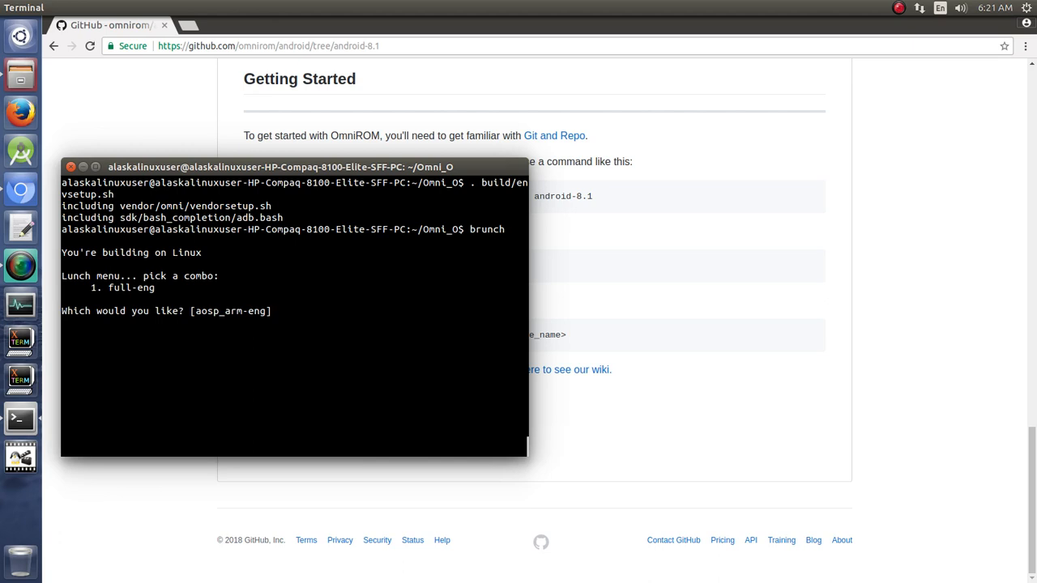
Step: Cancel the brunch lunch-combo prompt with Ctrl+C
key("ctrl+c")
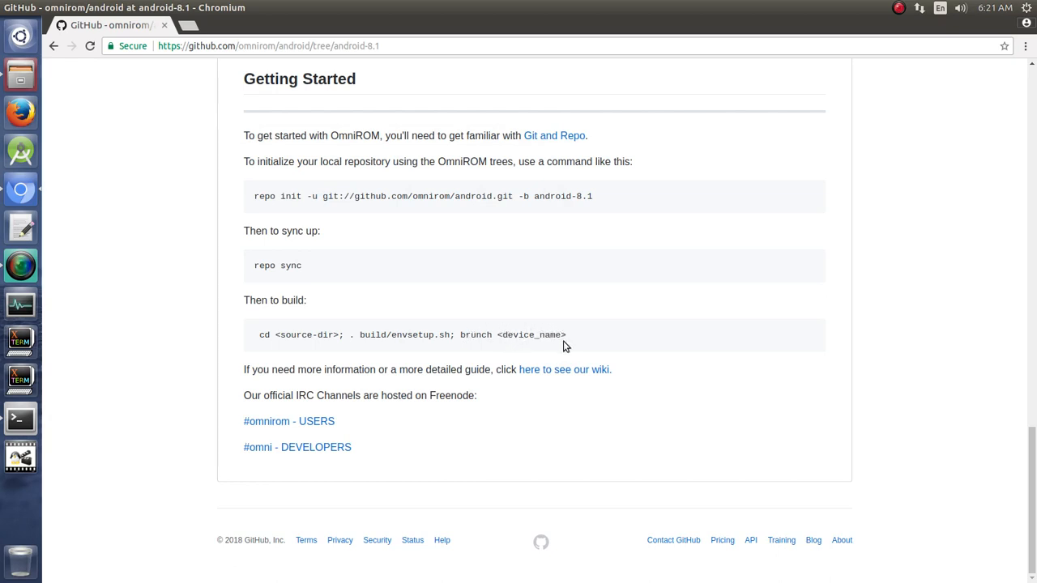
mouse_move(596, 330)
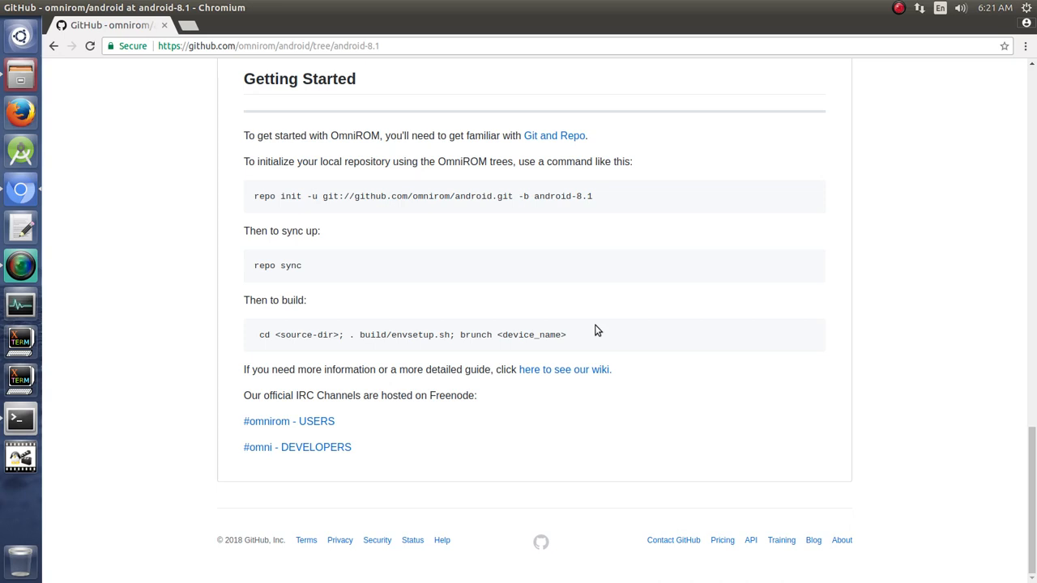
mouse_move(712, 327)
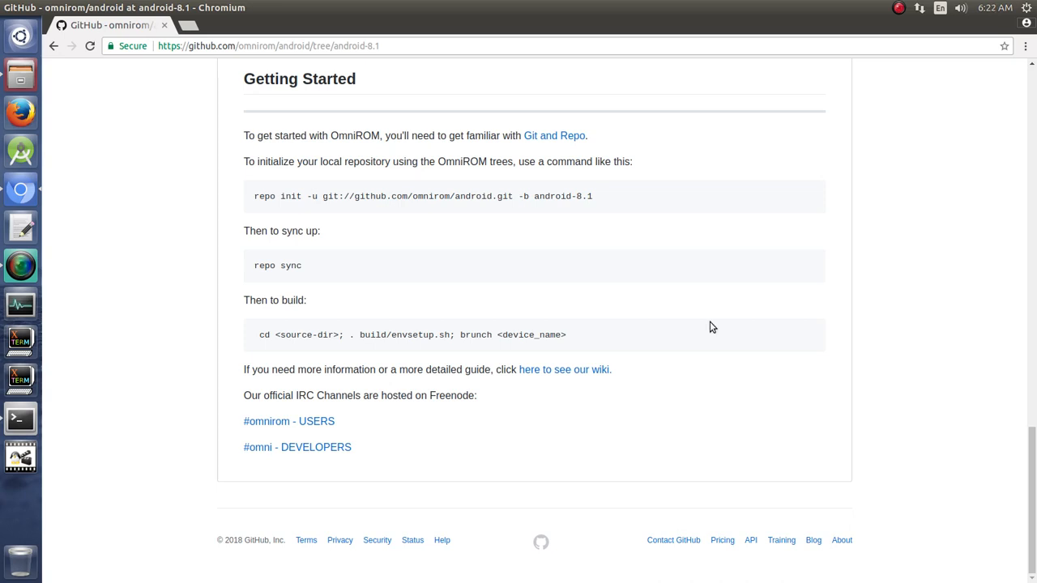
mouse_move(737, 219)
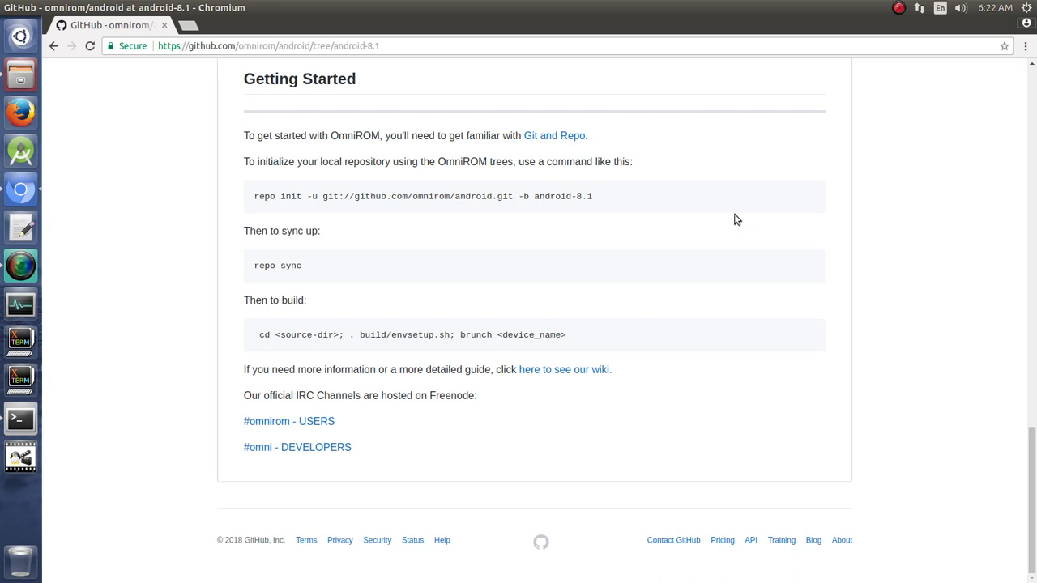
mouse_move(498, 352)
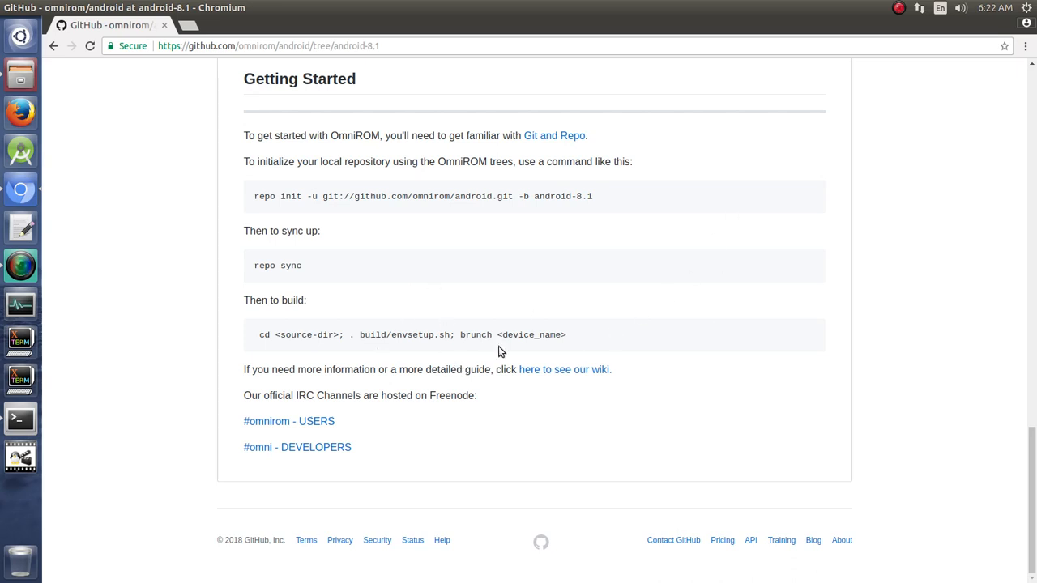
mouse_move(547, 360)
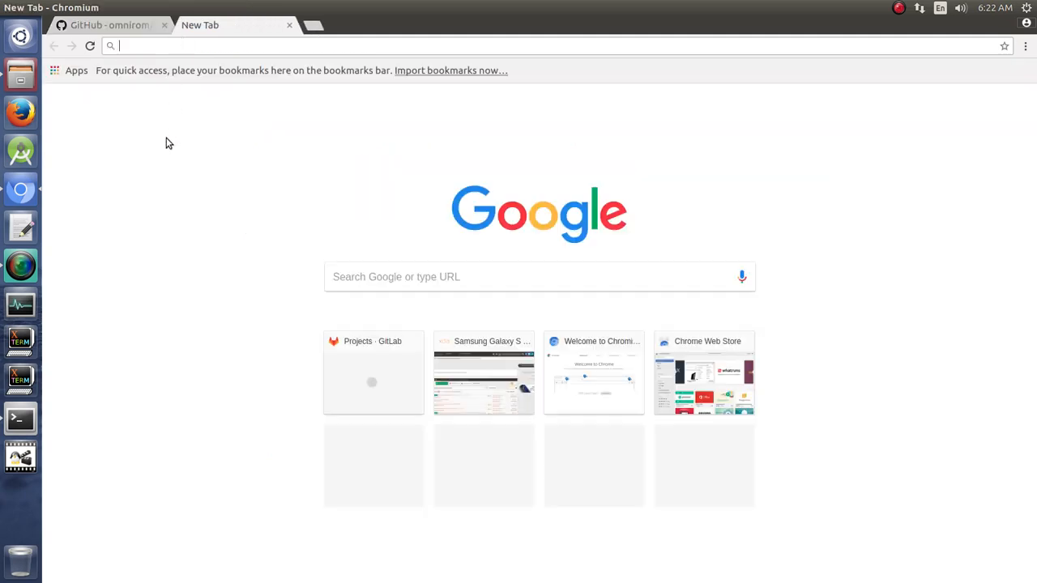
mouse_move(213, 268)
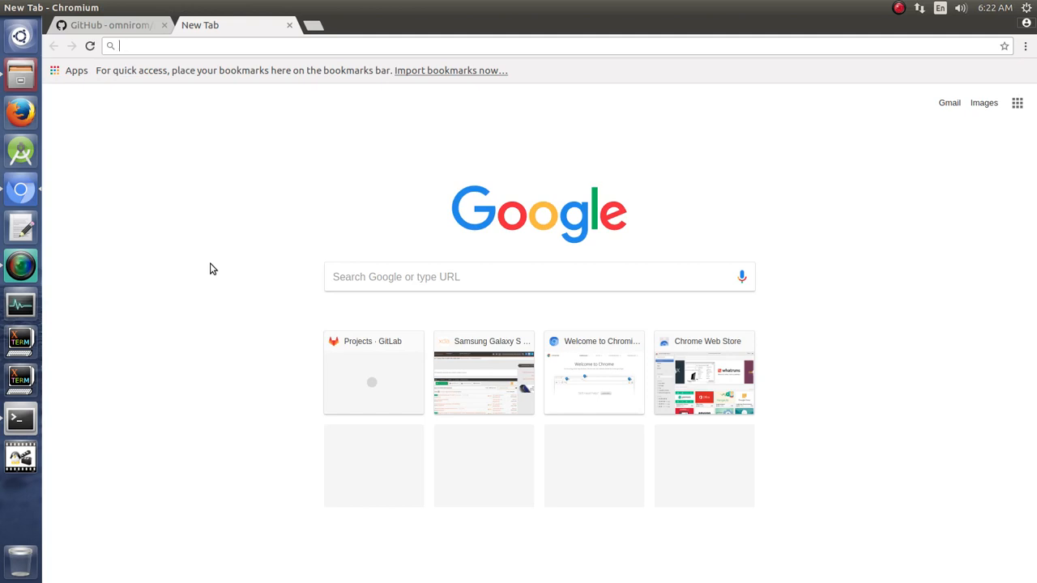
Step: Search 'oneplus one codename' and highlight the codename Bacon in the results
type("oneplus one codename")
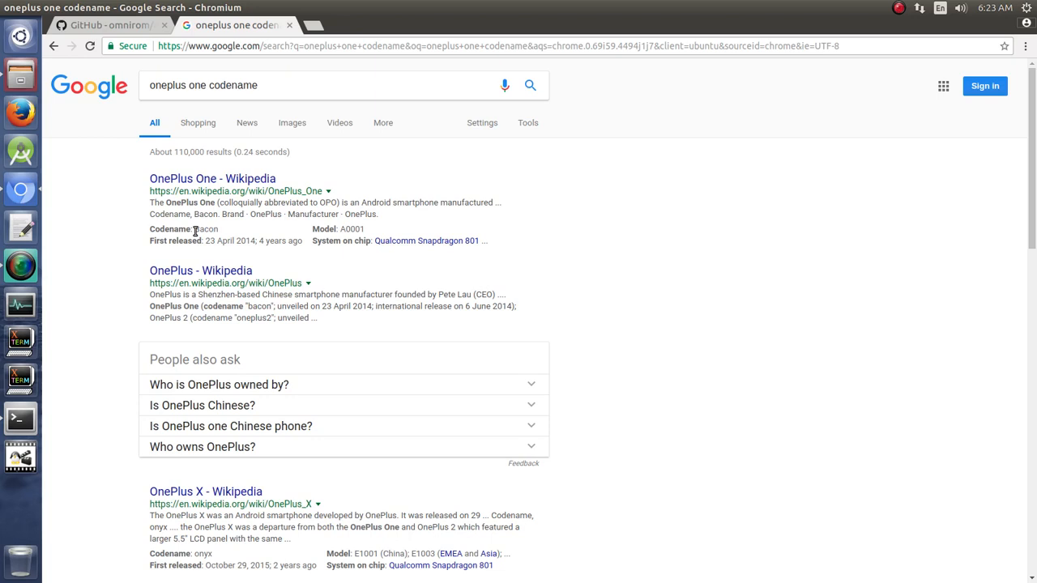
double_click(206, 229)
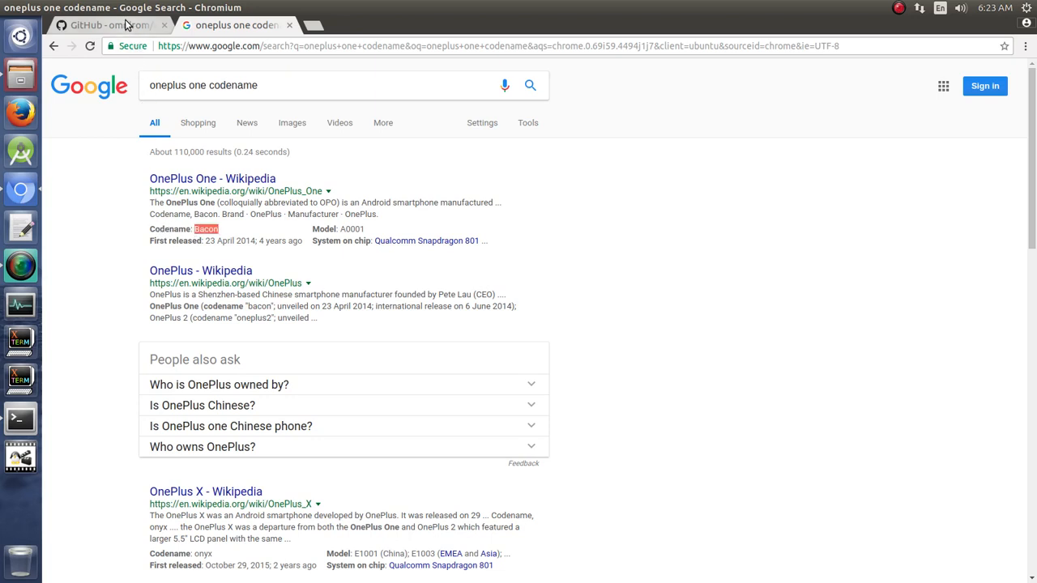
mouse_move(20, 419)
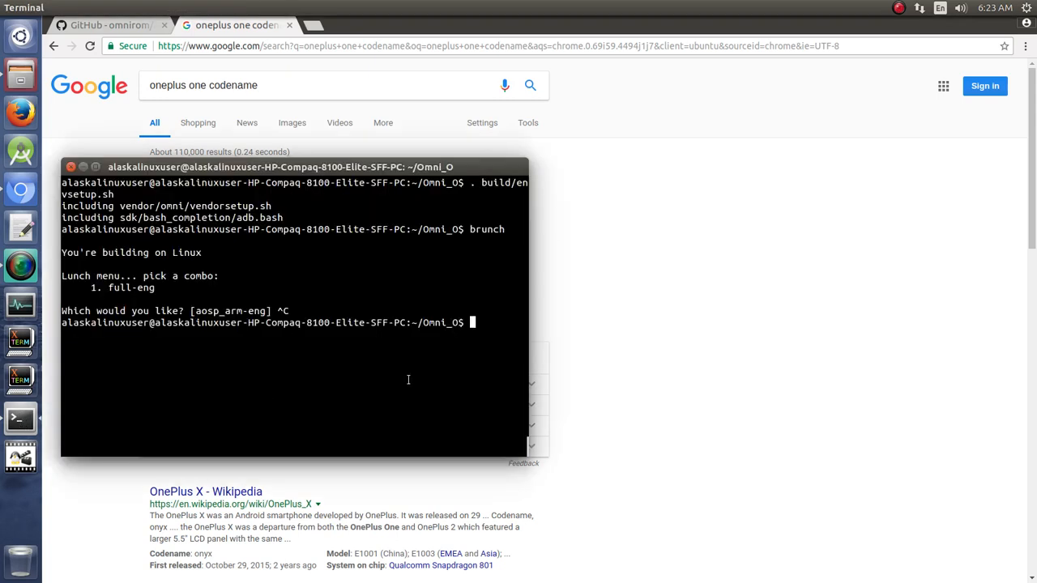
Step: Run 'brunch bacon' in Omni_O, which fails with no omni_bacon product spec
type("brunch bacon")
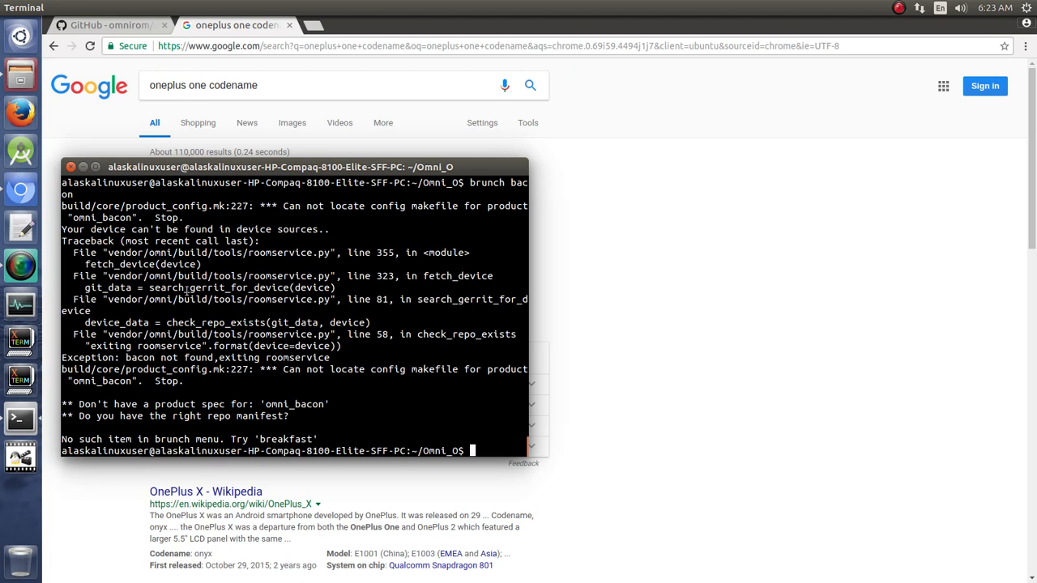
mouse_move(316, 378)
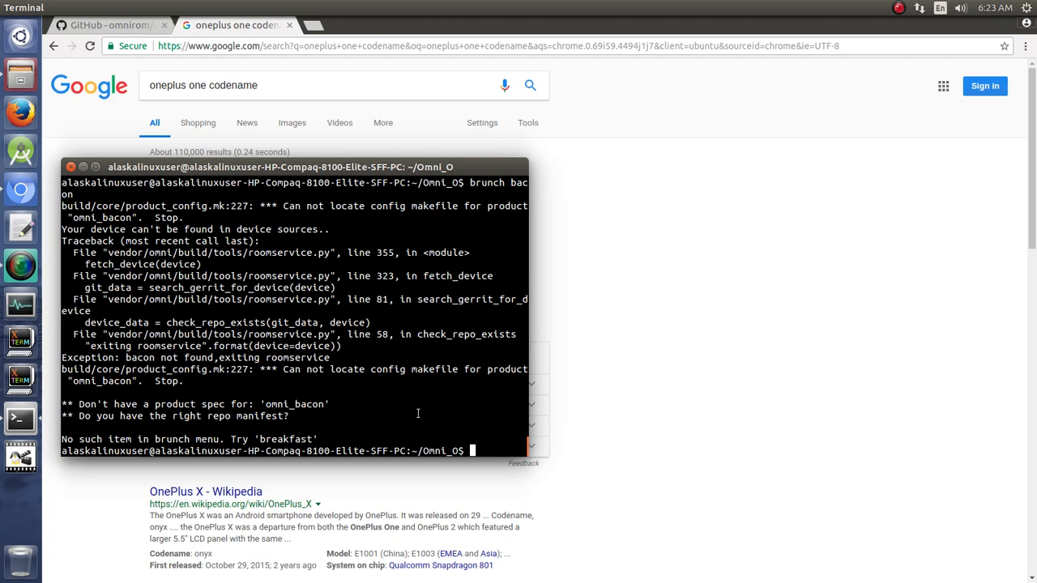
type("brunch")
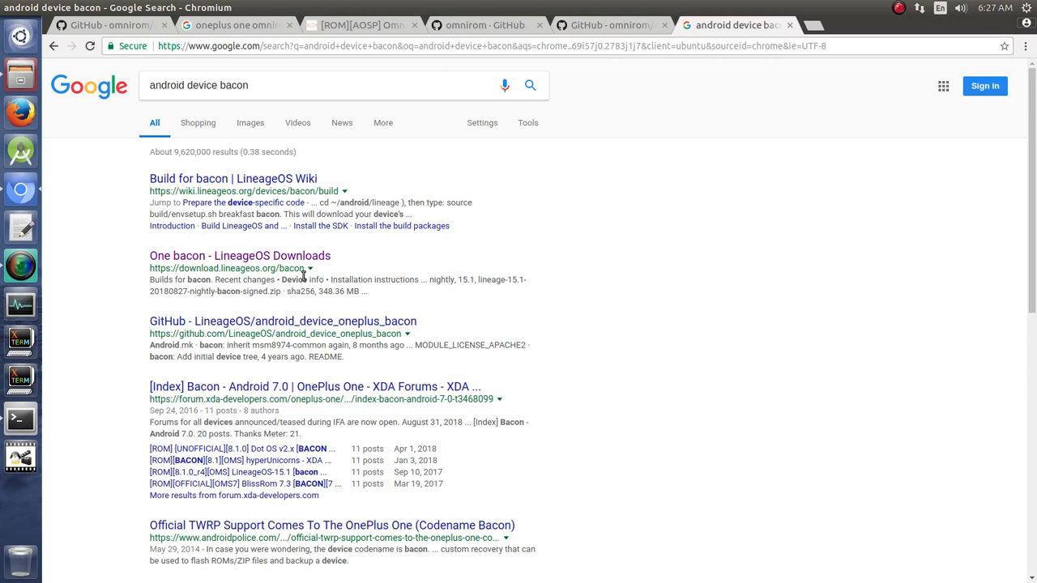
mouse_move(612, 172)
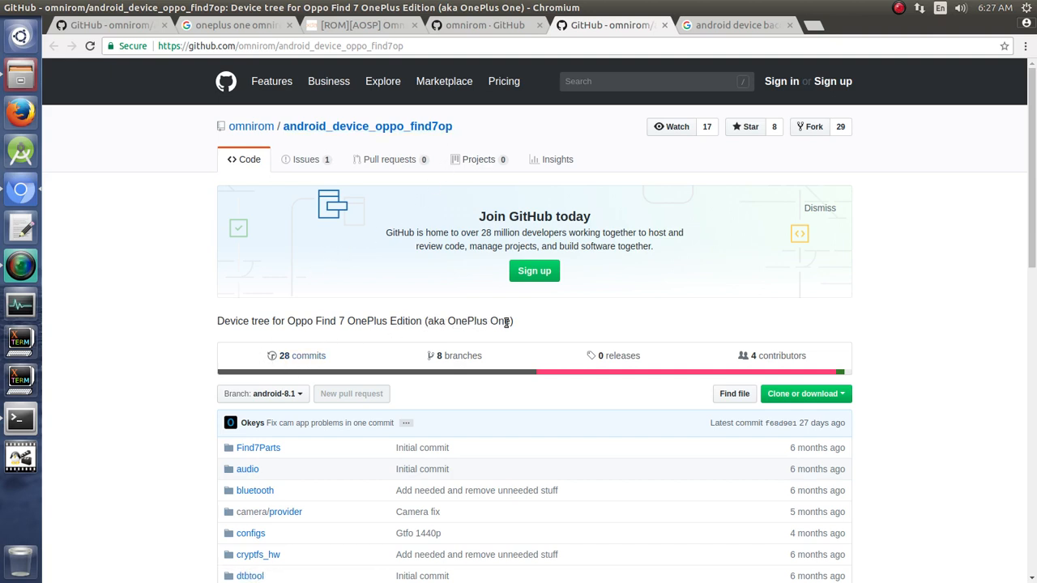
mouse_move(526, 319)
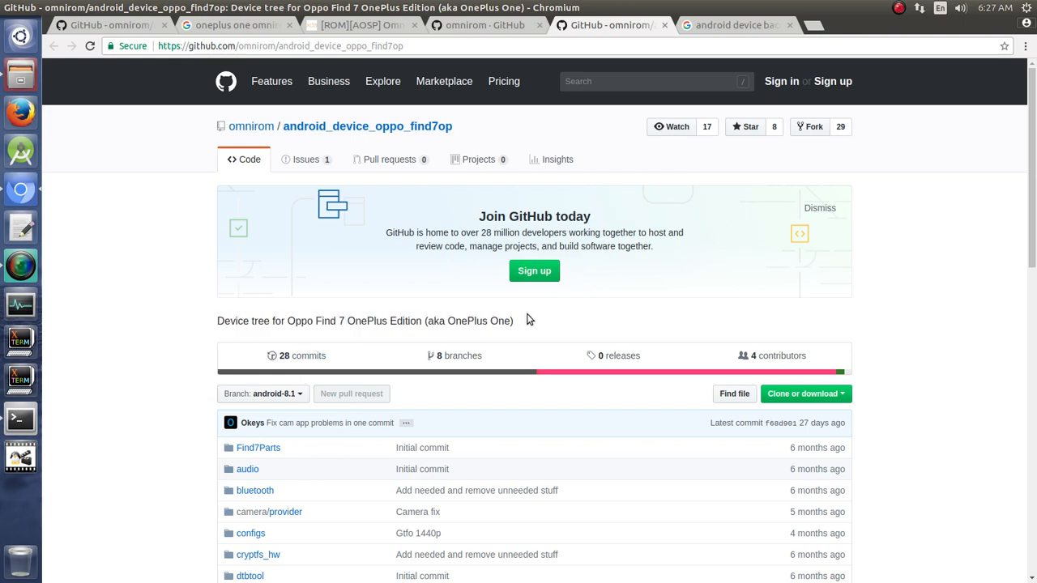
Step: Go back to the 'android device bacon' search results tab
left_click(733, 25)
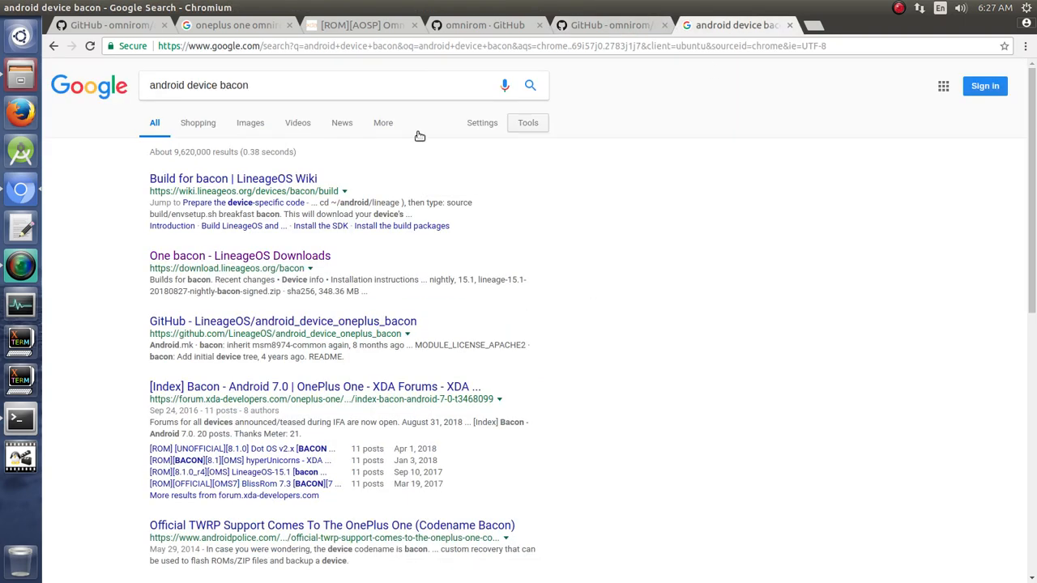
mouse_move(265, 267)
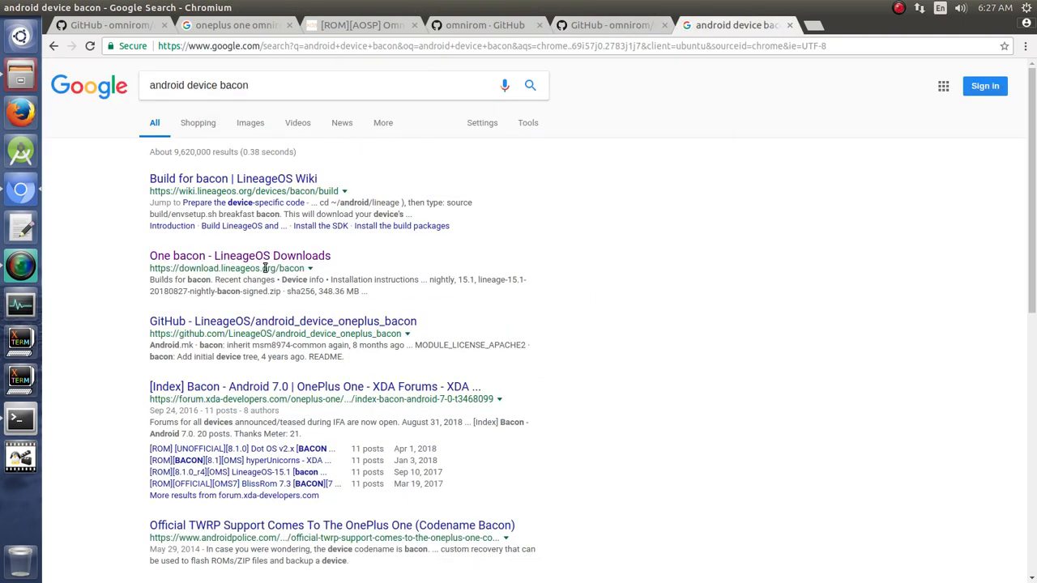
mouse_move(548, 420)
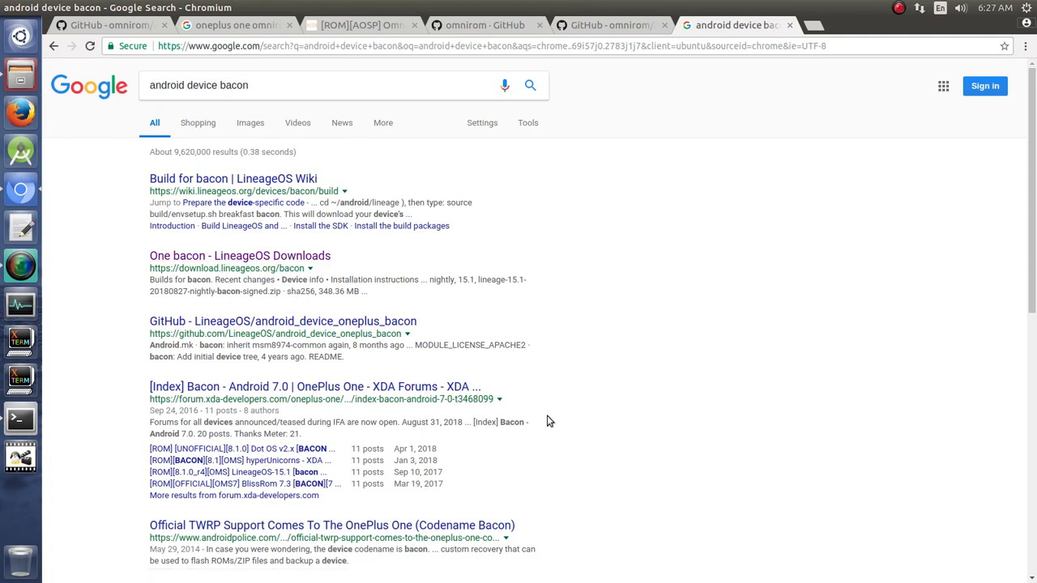
mouse_move(641, 376)
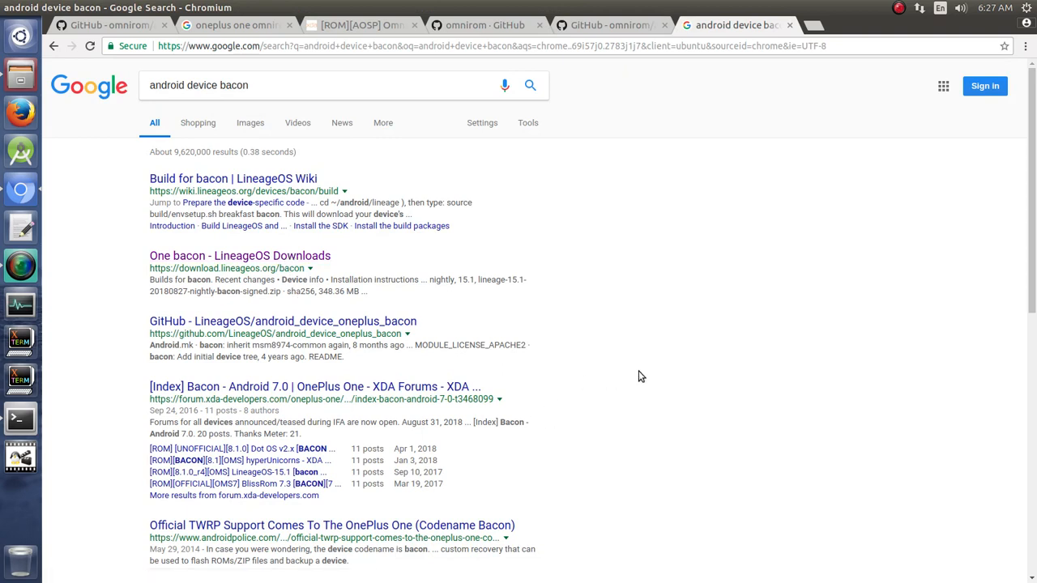
mouse_move(474, 38)
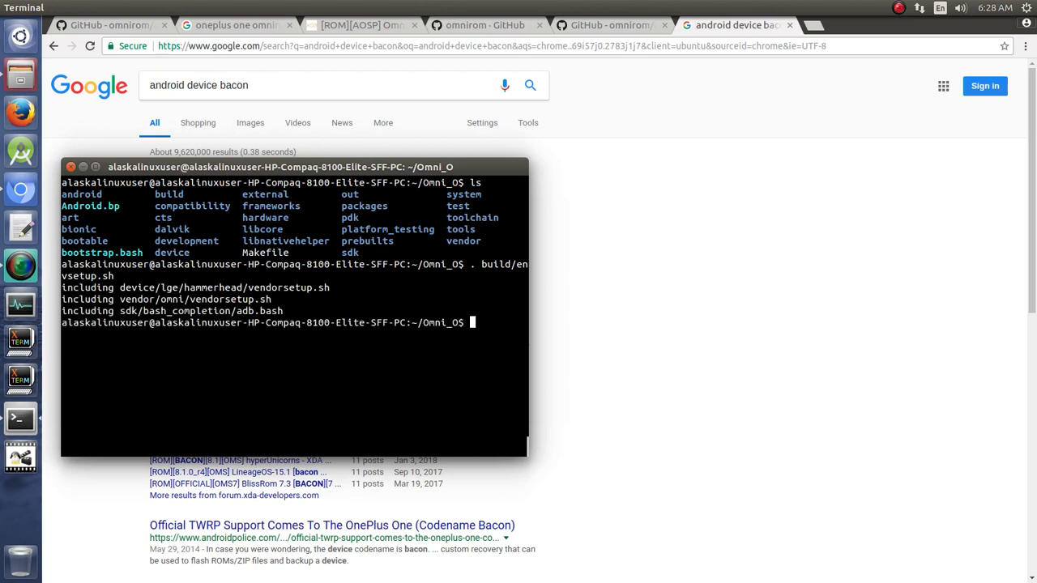
Step: Type 'brunch find7op' at the Omni_O prompt and revisit the find7op device repo page
type("brunch hammerhead")
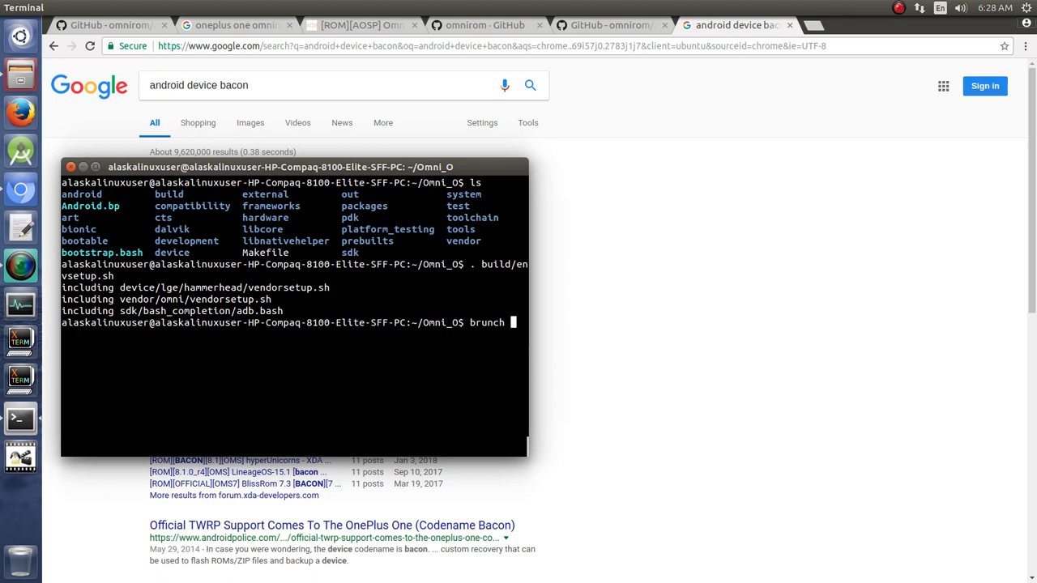
type("find7op")
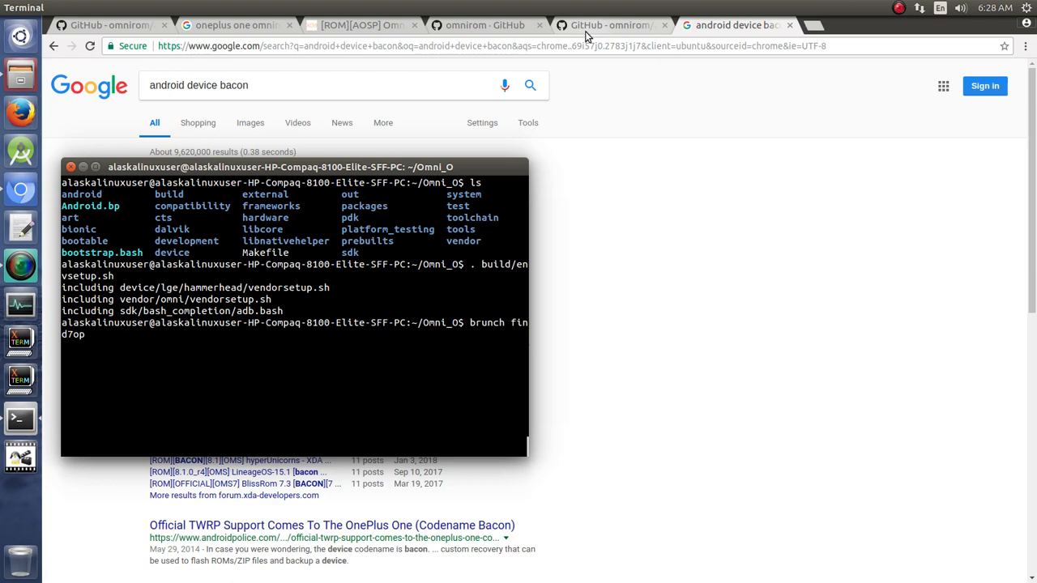
left_click(610, 25)
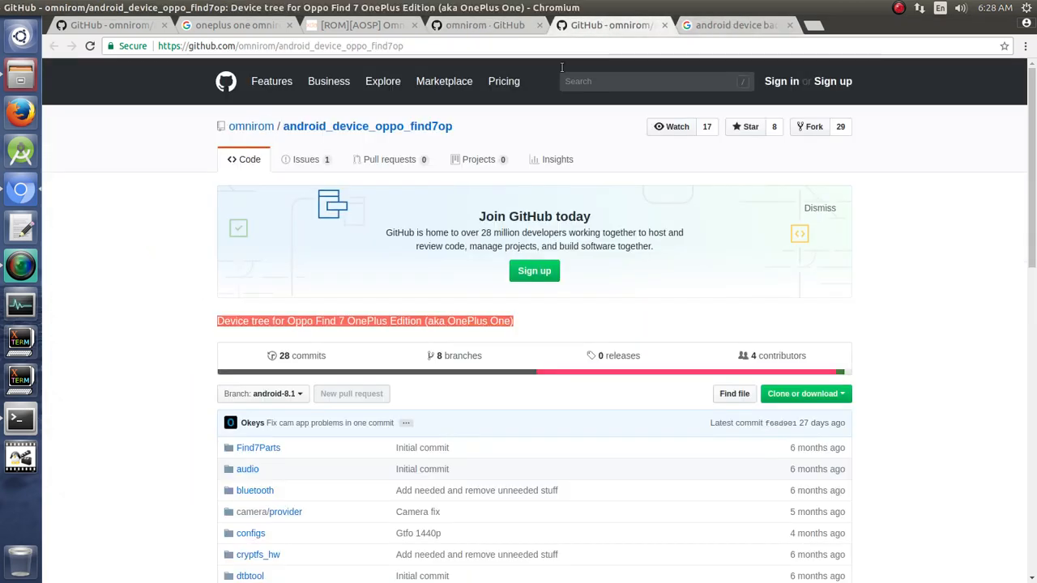
mouse_move(462, 139)
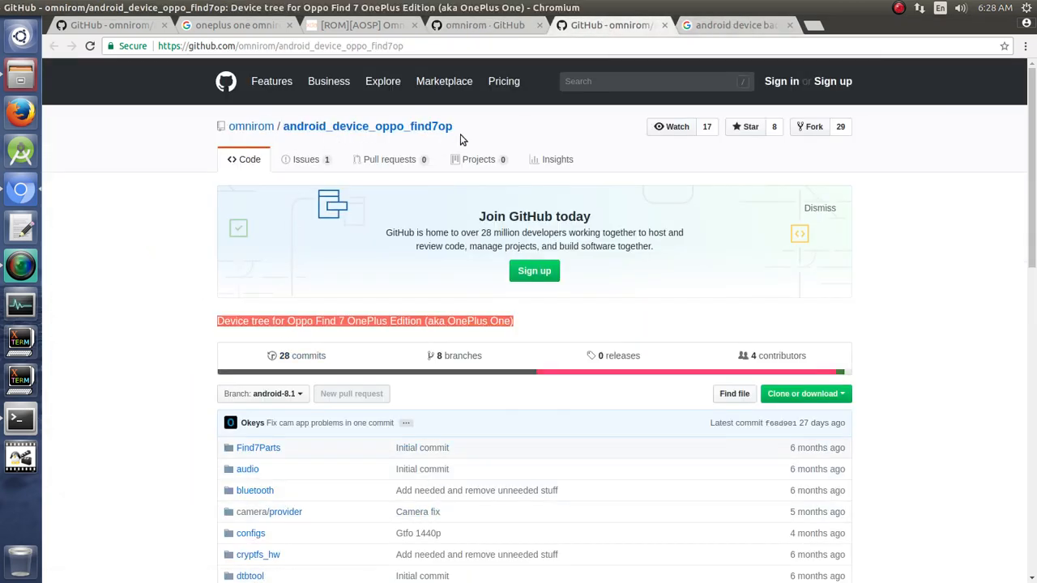
mouse_move(733, 25)
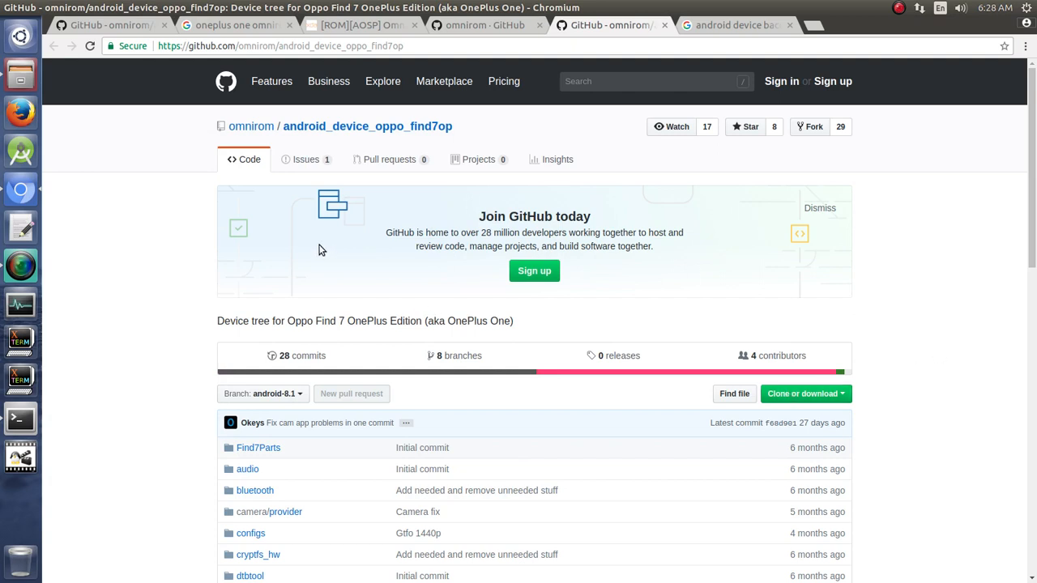
mouse_move(46, 331)
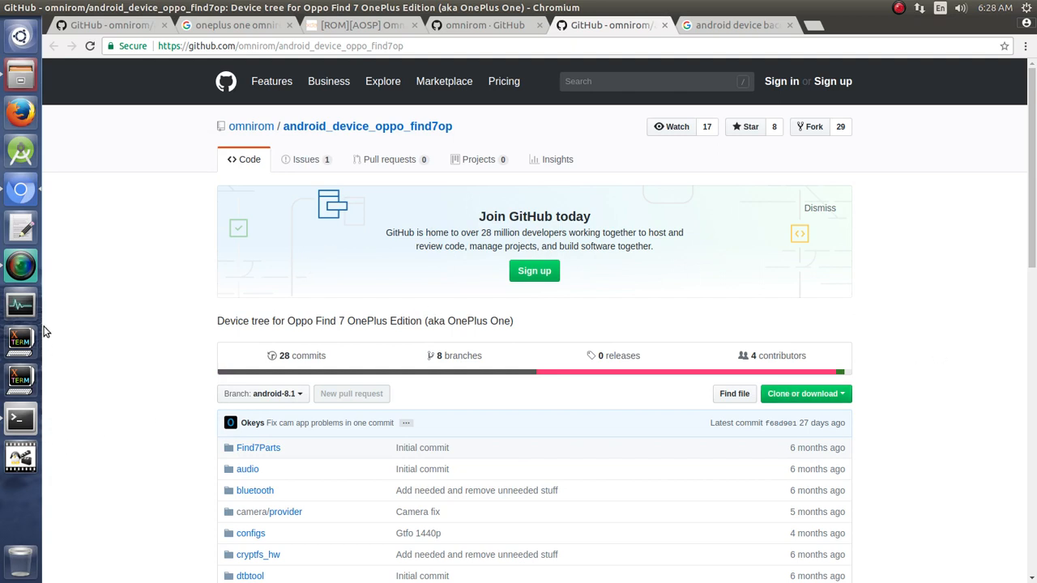
mouse_move(20, 456)
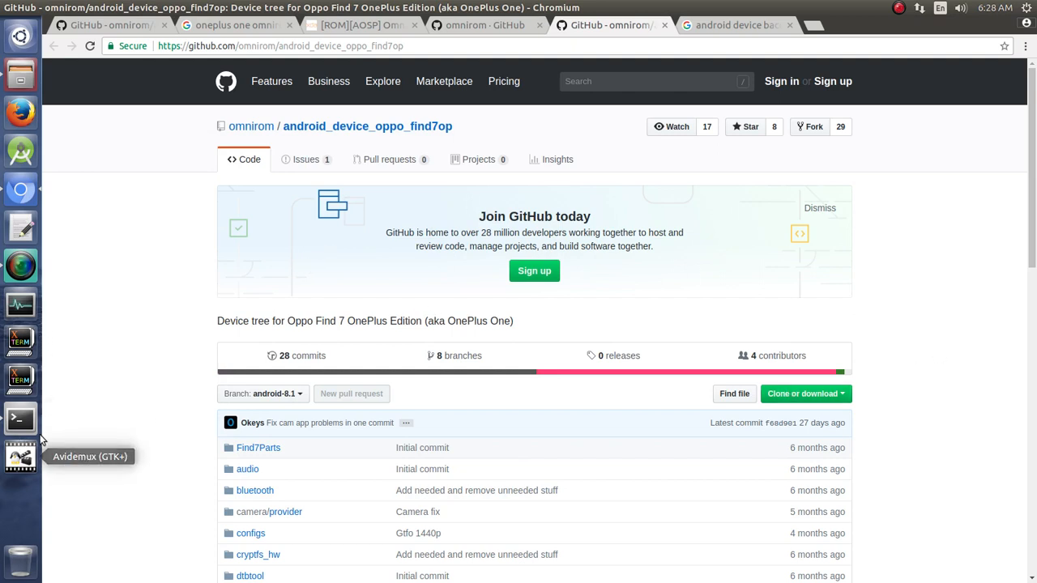
mouse_move(57, 94)
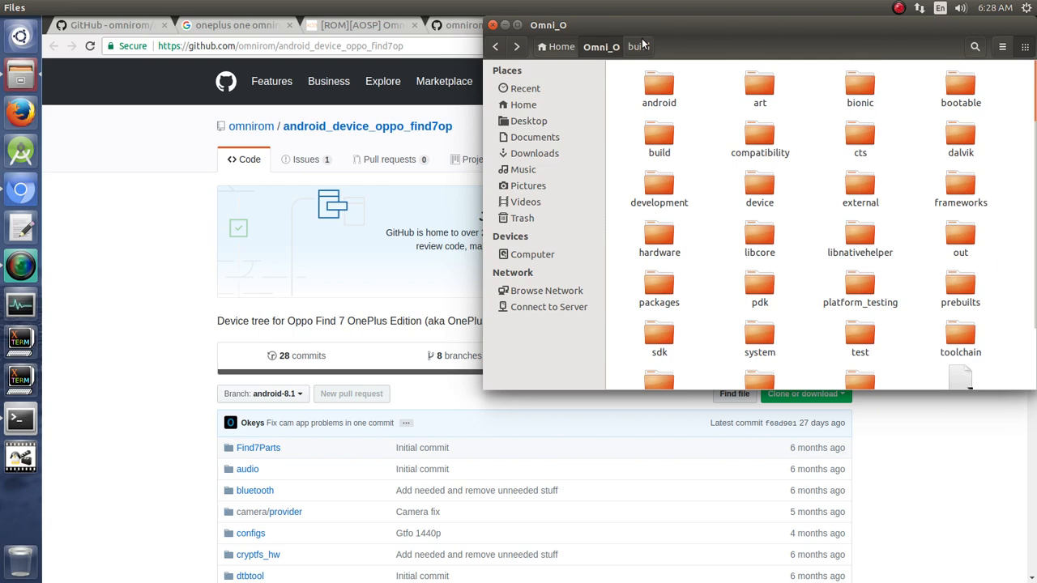
Step: Open roomservice.xml from Omni_O's .repo/local_manifests folder with Open With
scroll("down", 3)
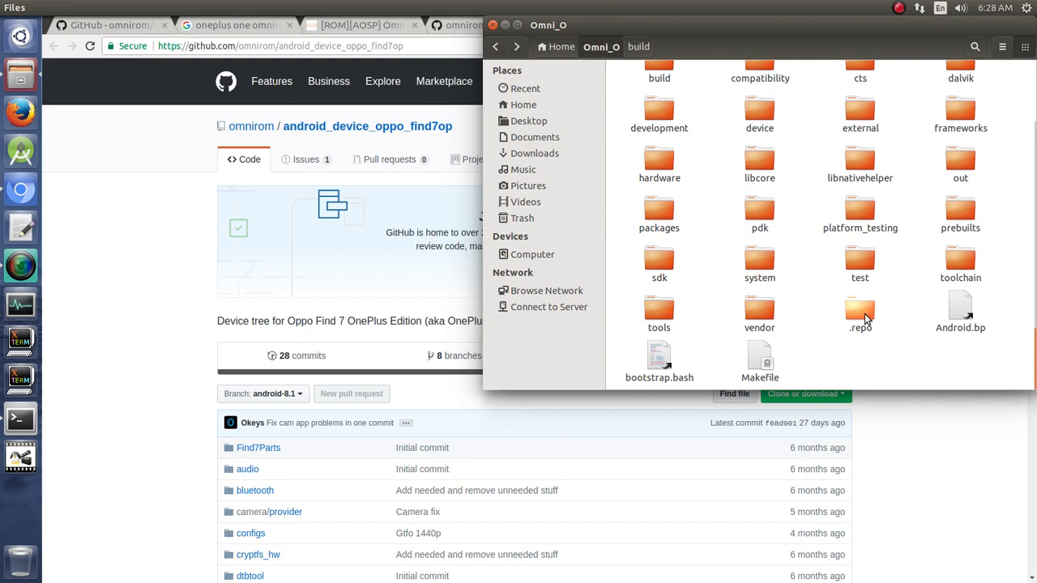
double_click(860, 308)
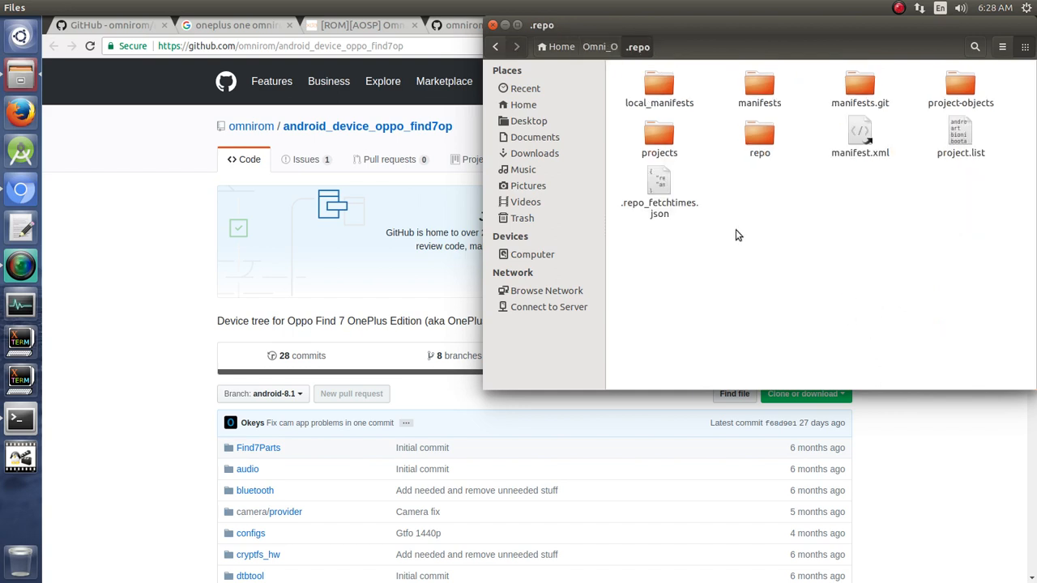
left_click(659, 85)
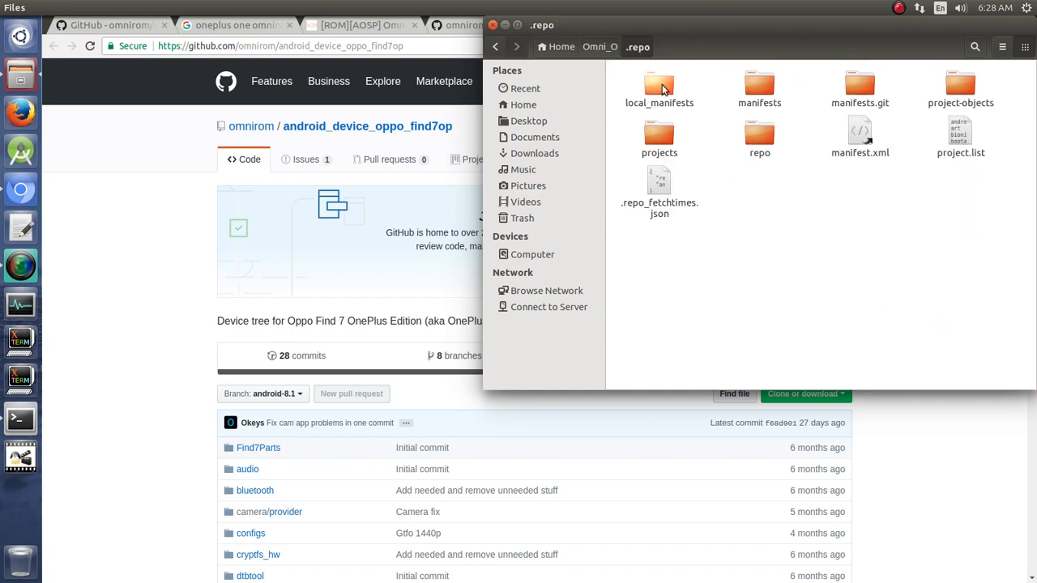
double_click(658, 86)
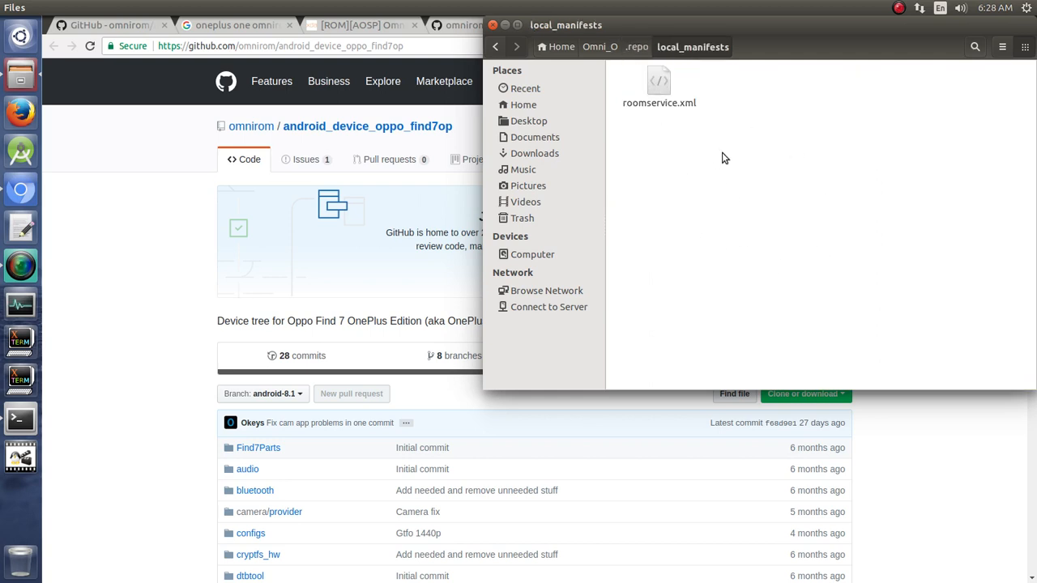
right_click(658, 81)
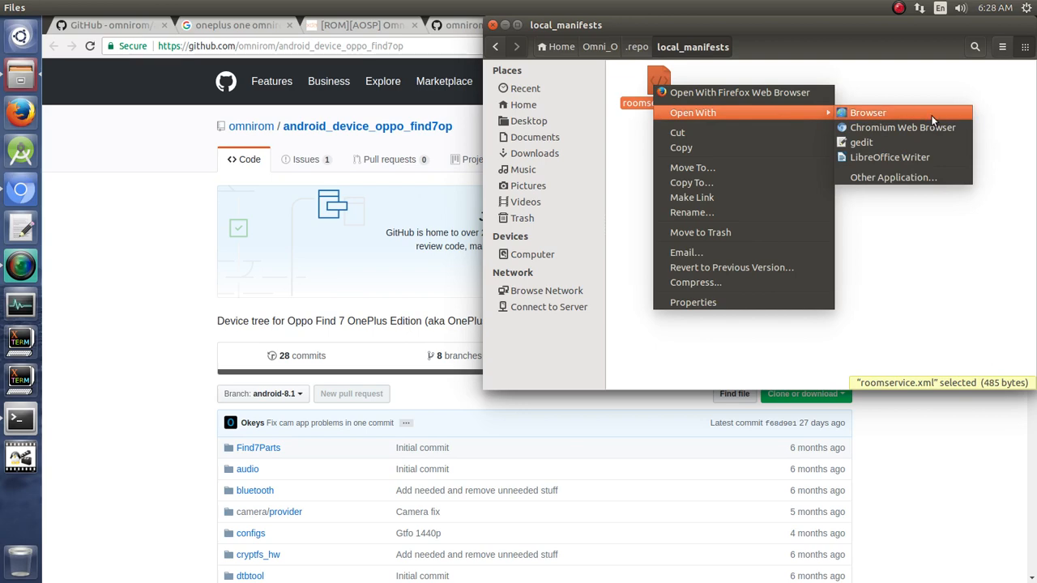
left_click(861, 142)
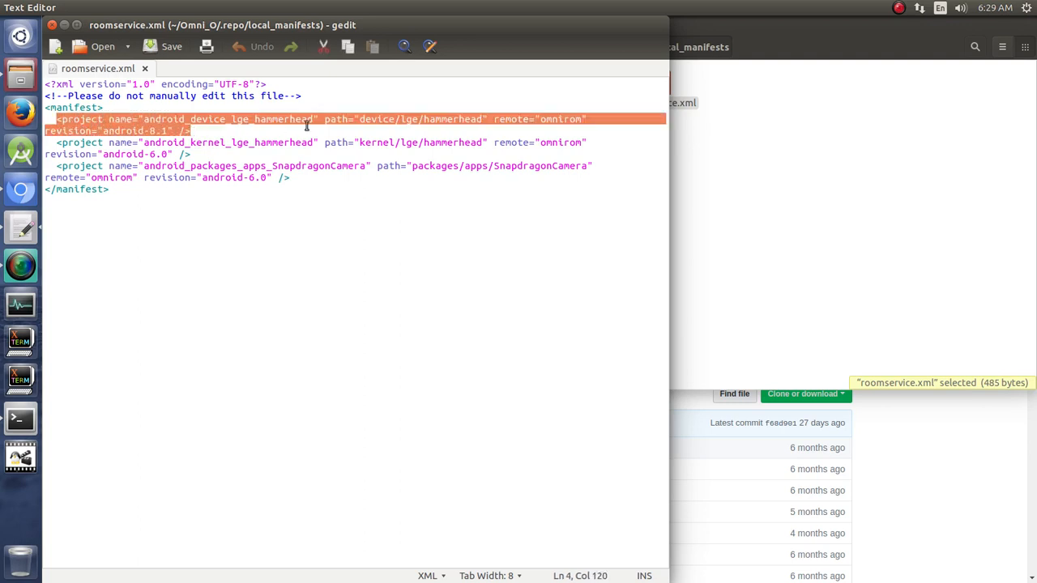
Step: View roomservice.xml's hammerhead device, kernel and SnapdragonCamera project entries in gedit
left_click(121, 130)
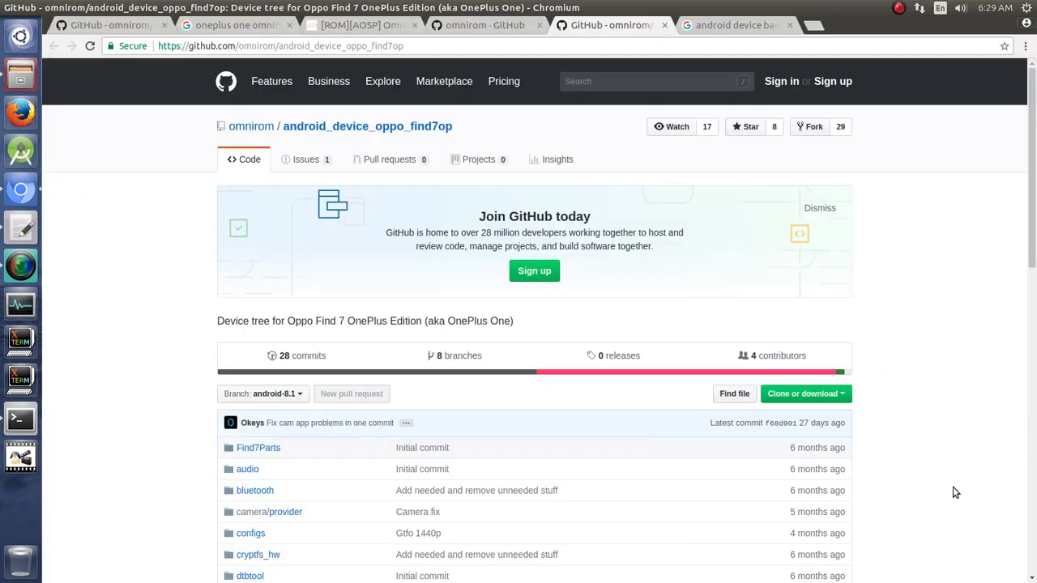
double_click(376, 45)
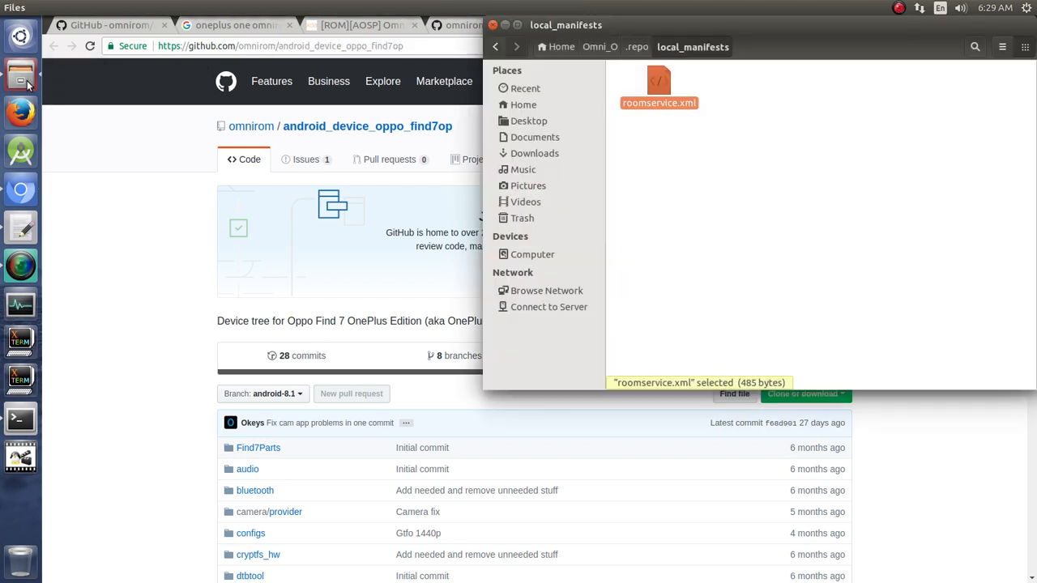
double_click(659, 81)
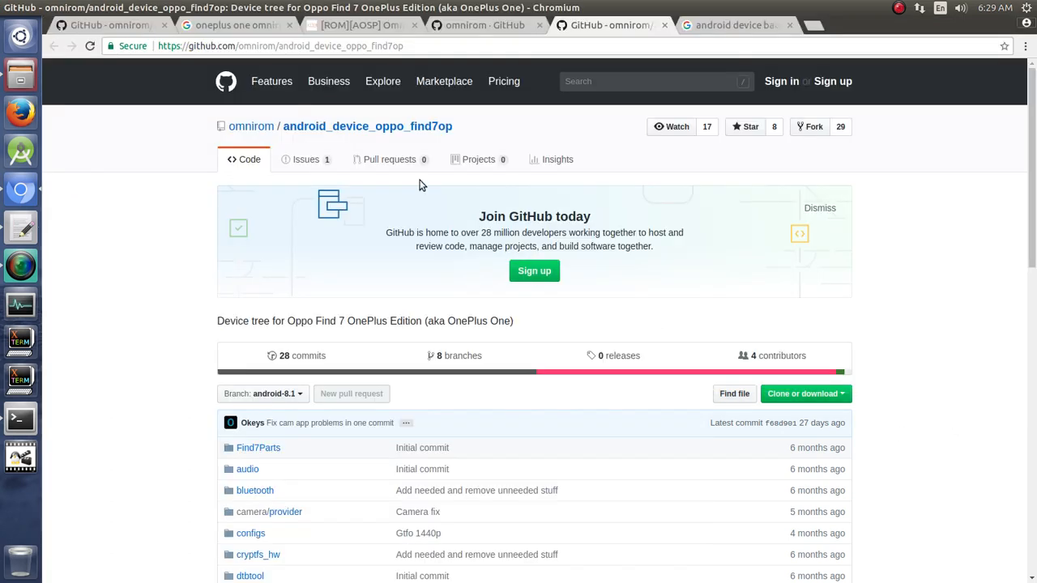
double_click(258, 46)
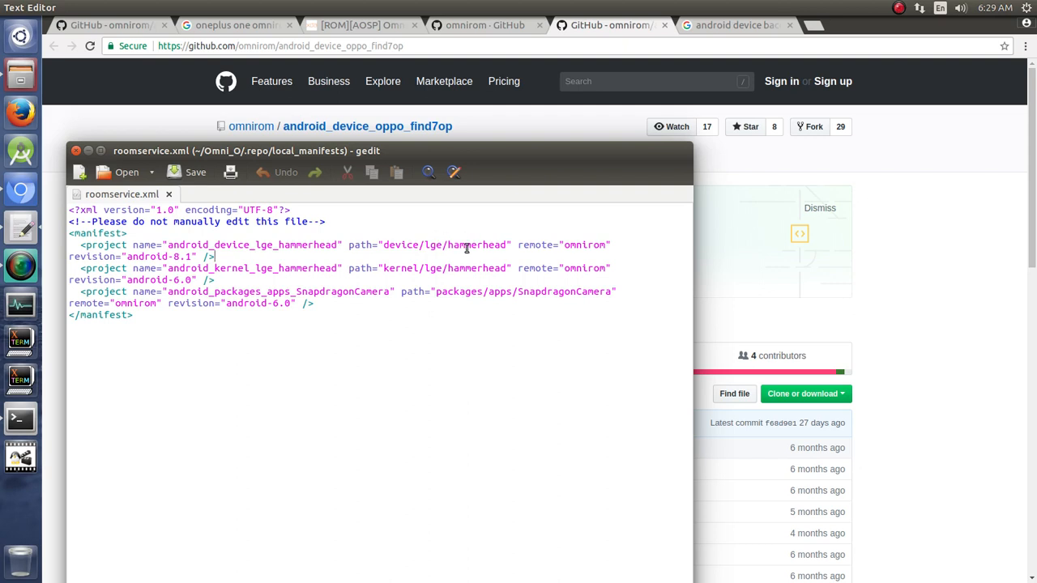
mouse_move(443, 200)
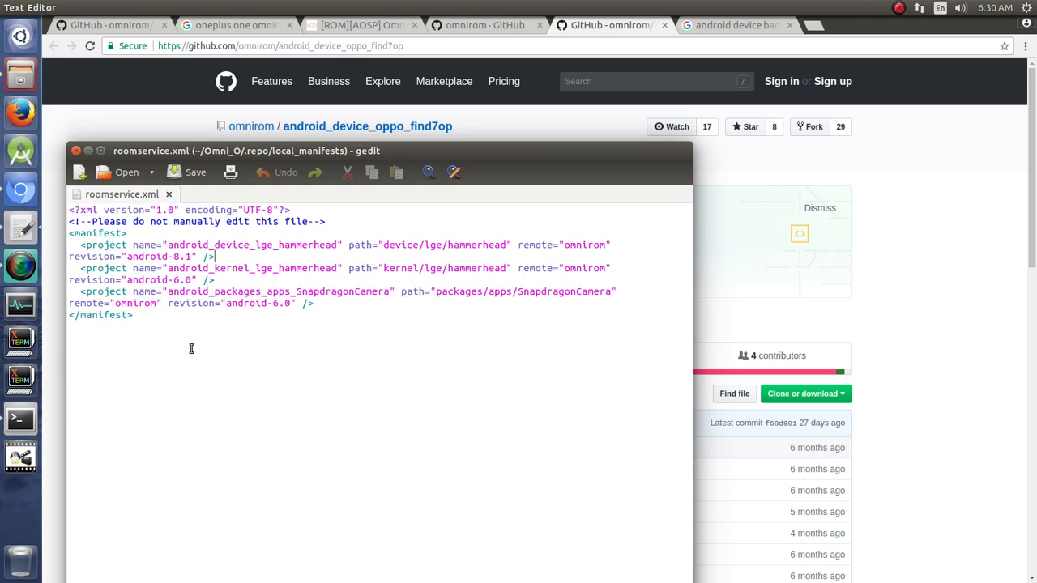
mouse_move(411, 149)
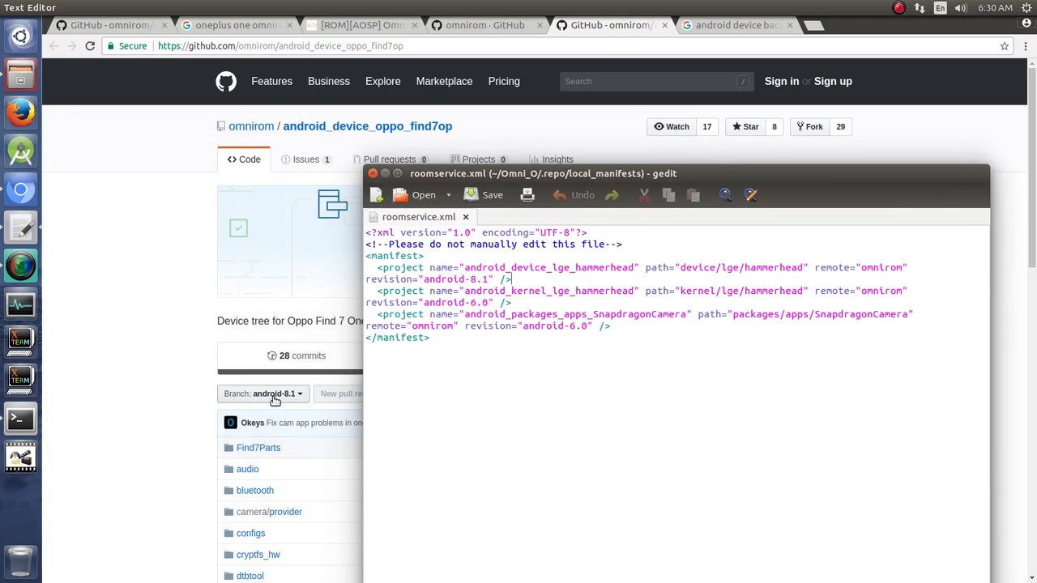
Step: Bring the find7op GitHub page forward, then return to Terminal
left_click(262, 387)
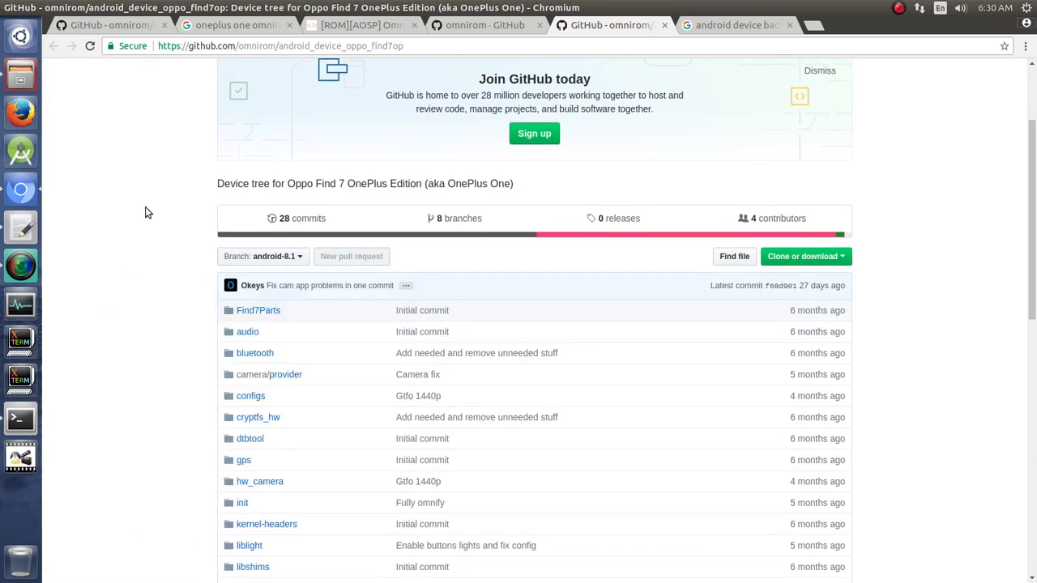
left_click(733, 25)
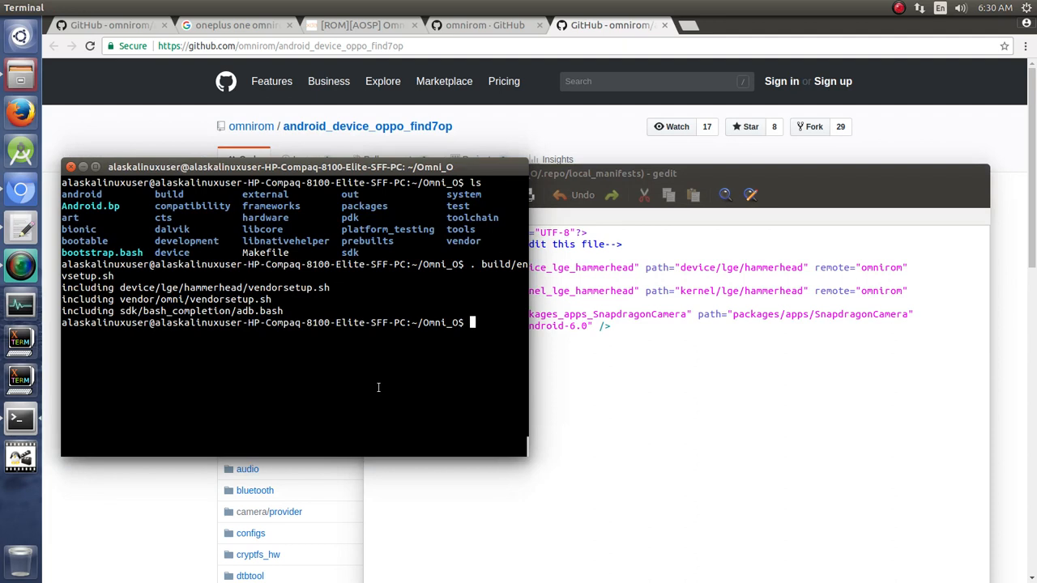
Step: Start 'repo sync' at the Omni_O prompt and select the three manifest project lines
type("repo")
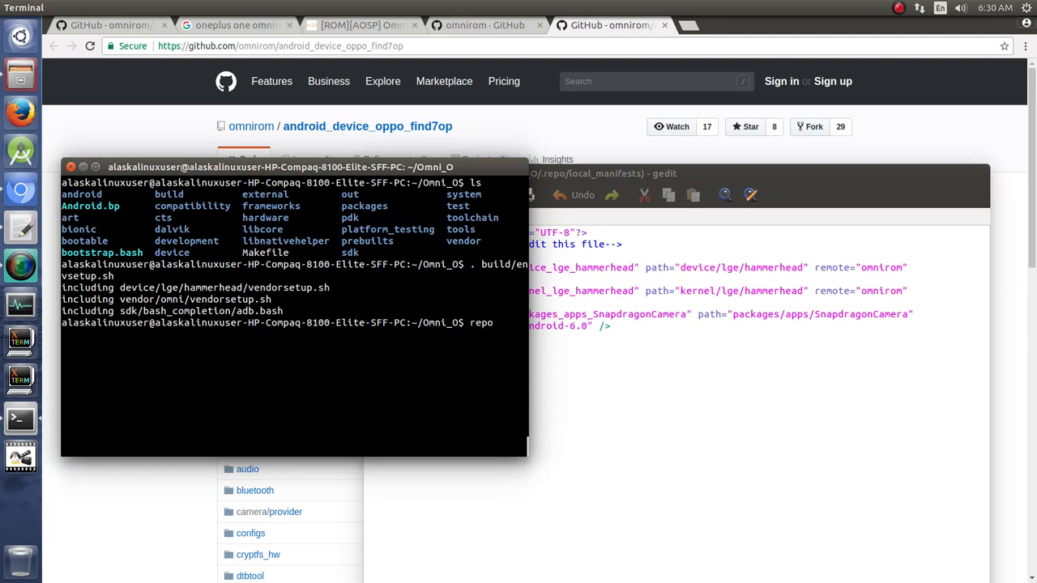
type("sync")
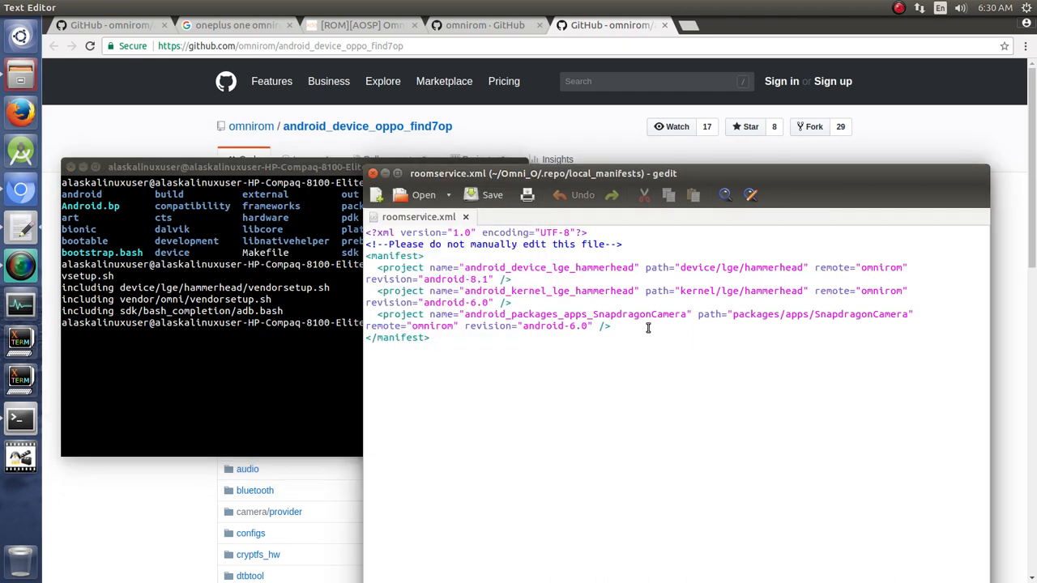
left_click_drag(376, 267, 611, 326)
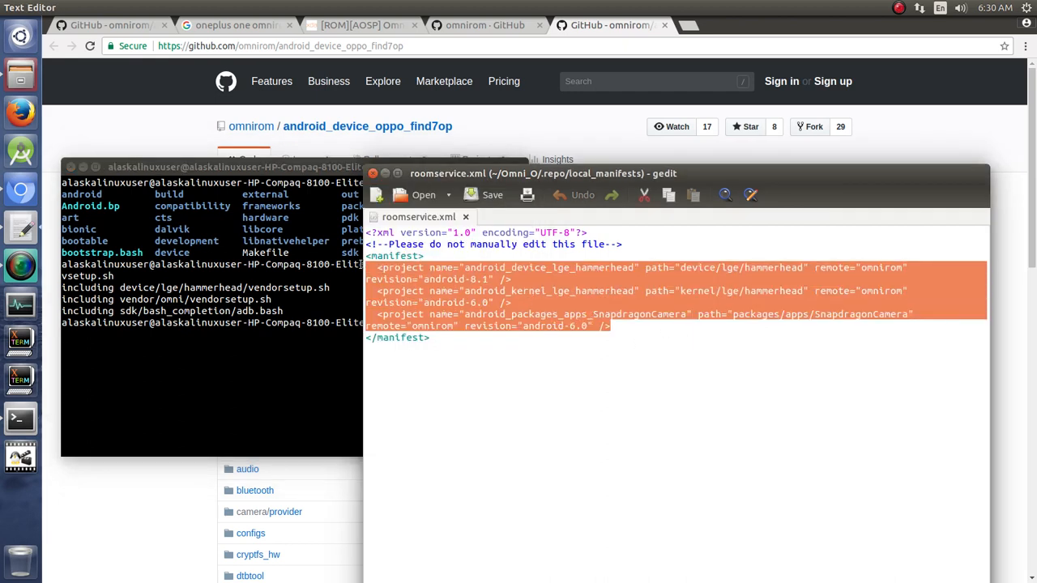